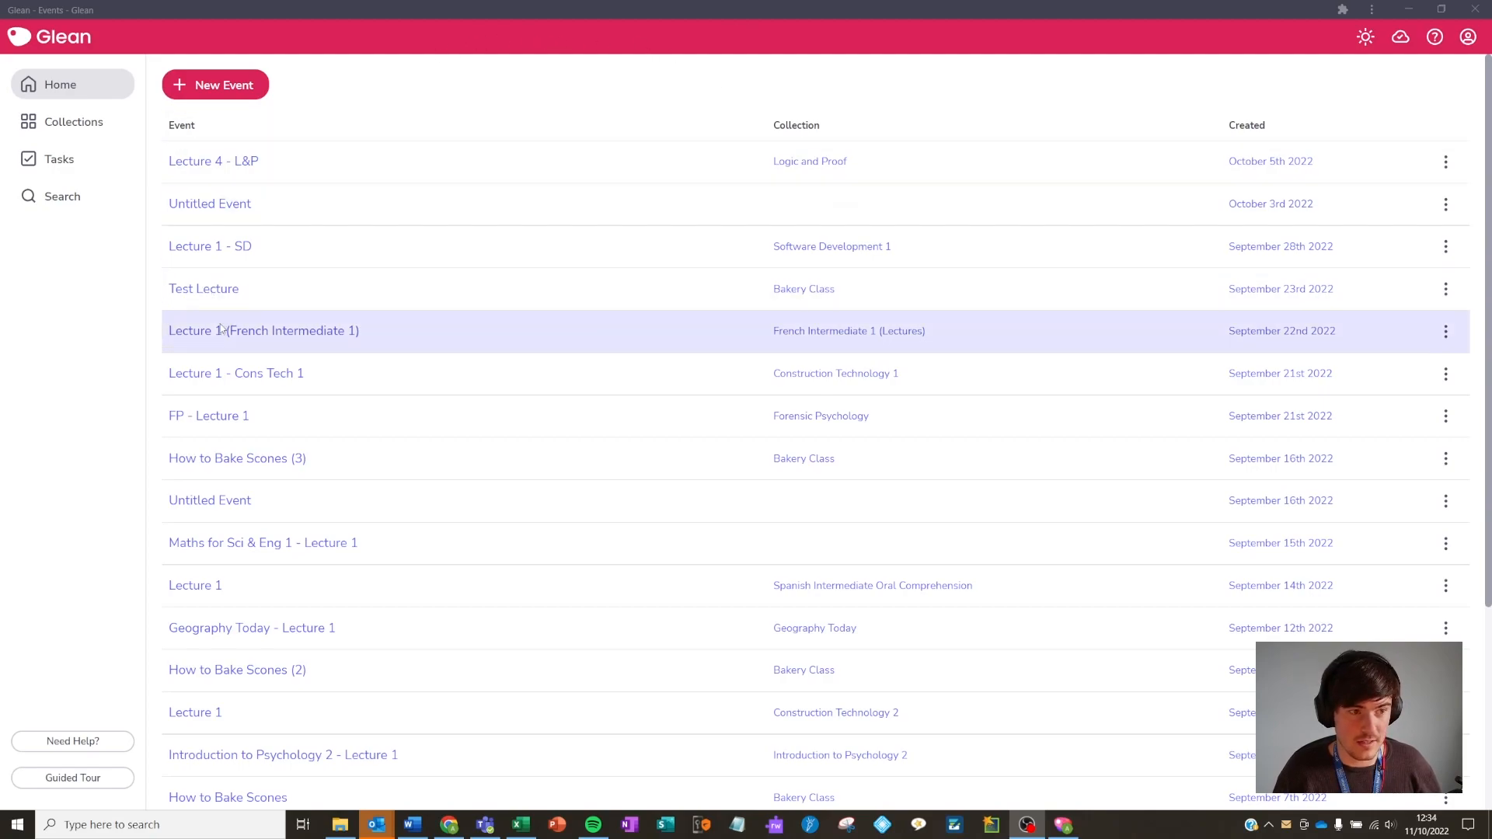
pyautogui.moveTo(814, 202)
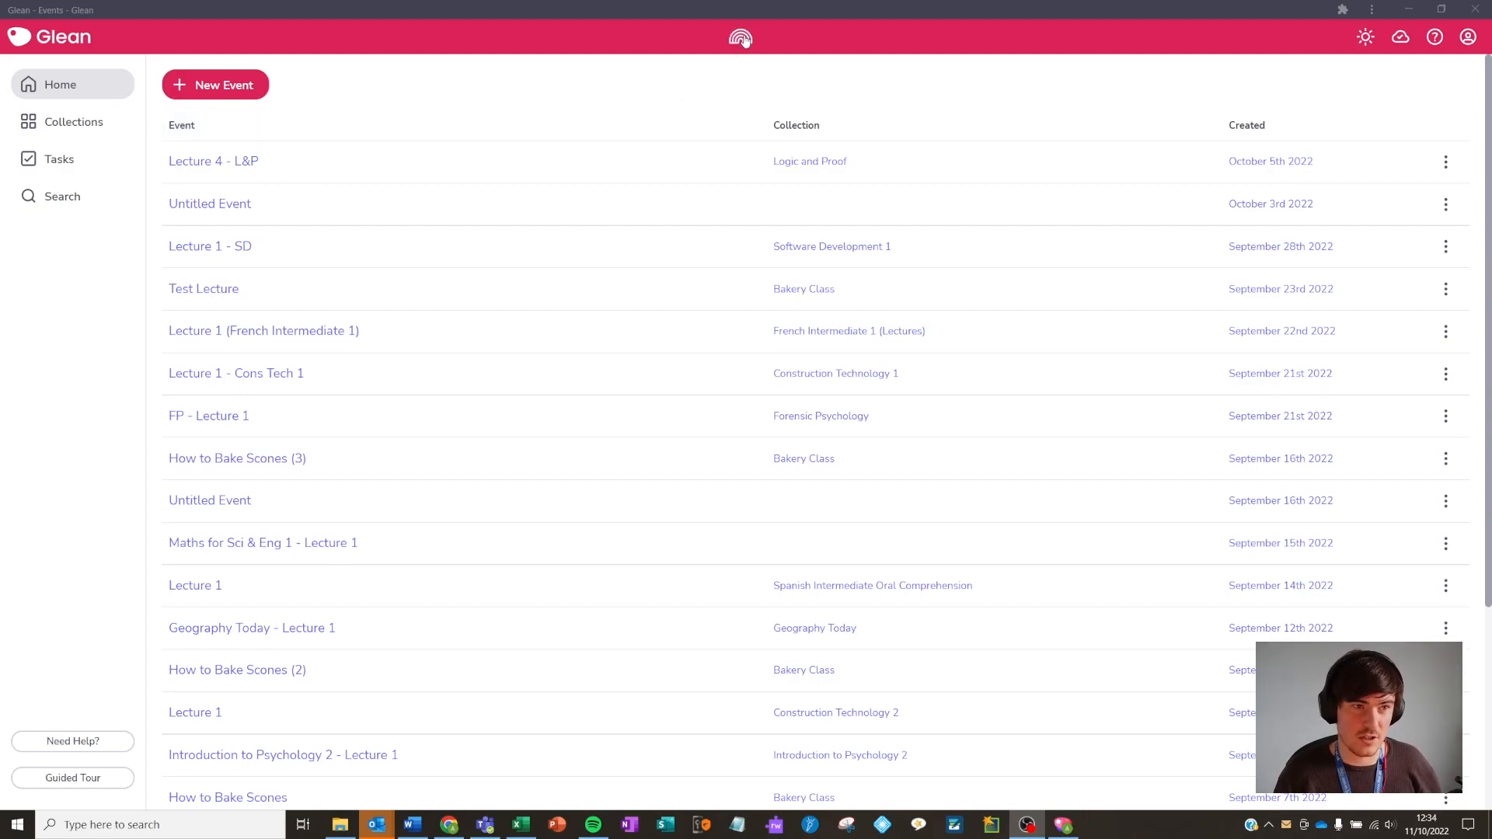
pyautogui.moveTo(740, 38)
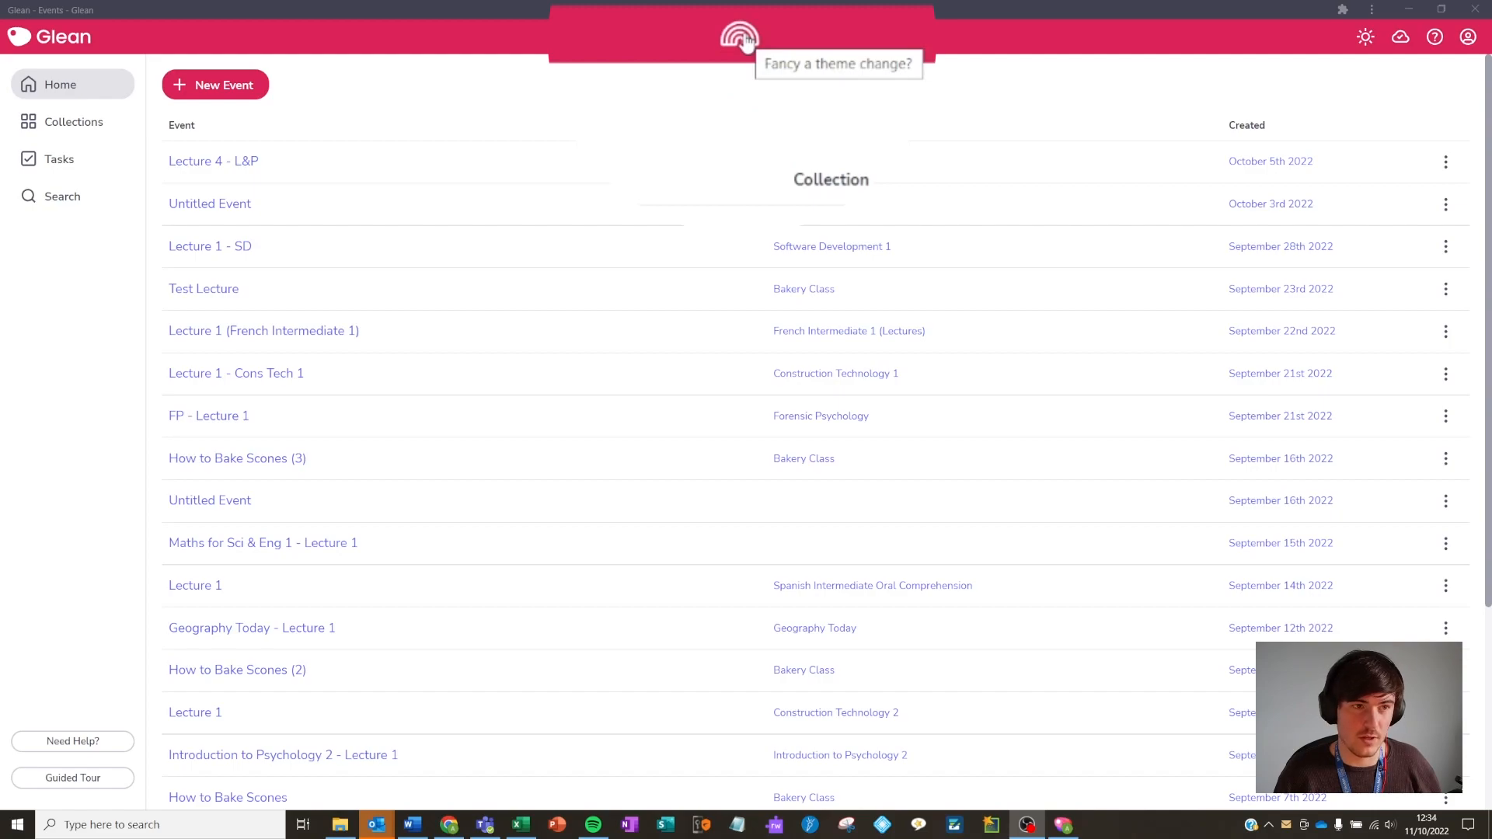
# - Dismiss the theme suggestion and switch Glean's interface to dark mode
pyautogui.click(741, 38)
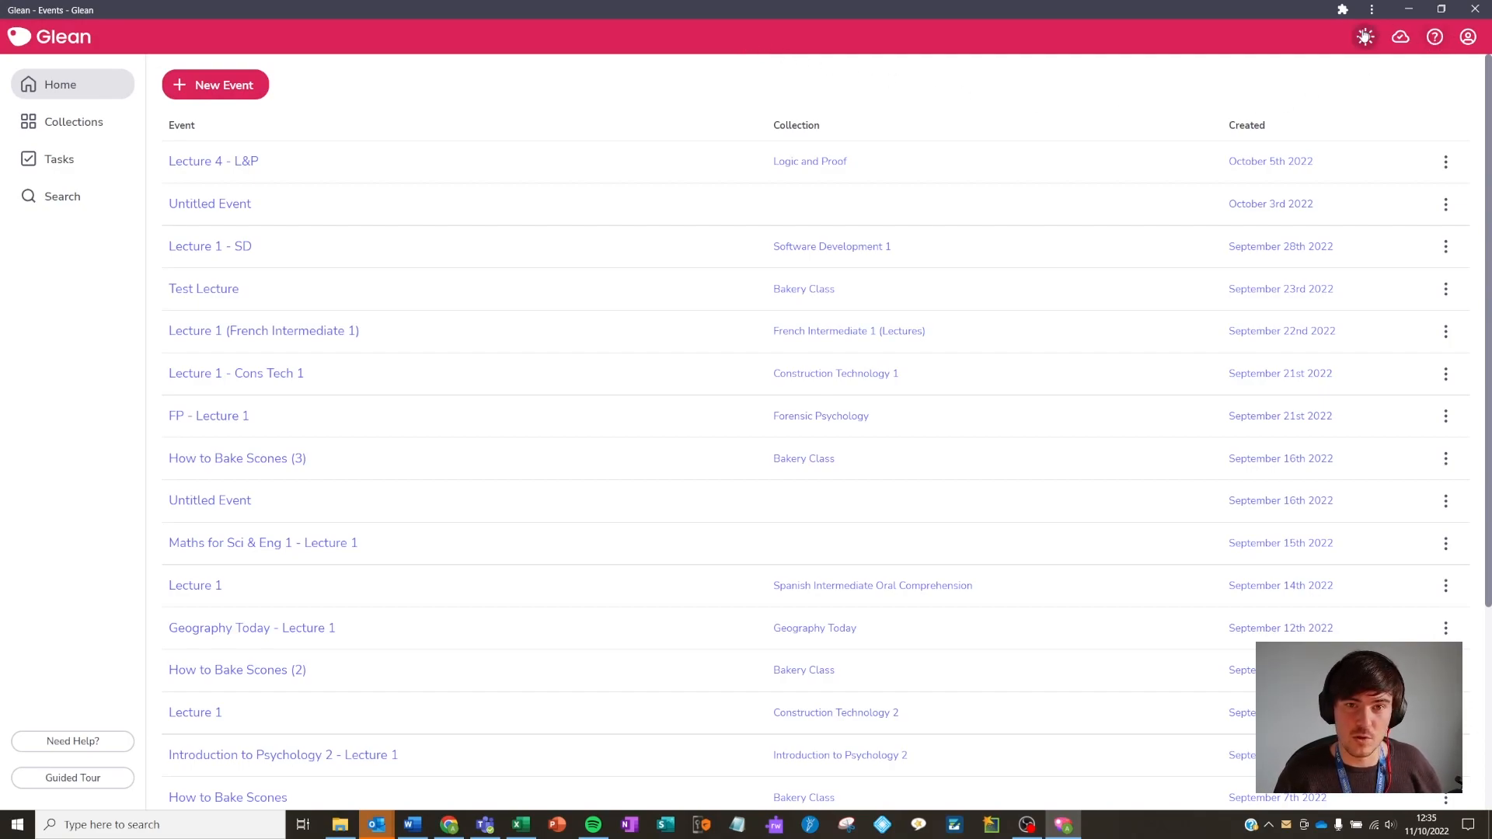
pyautogui.moveTo(1365, 38)
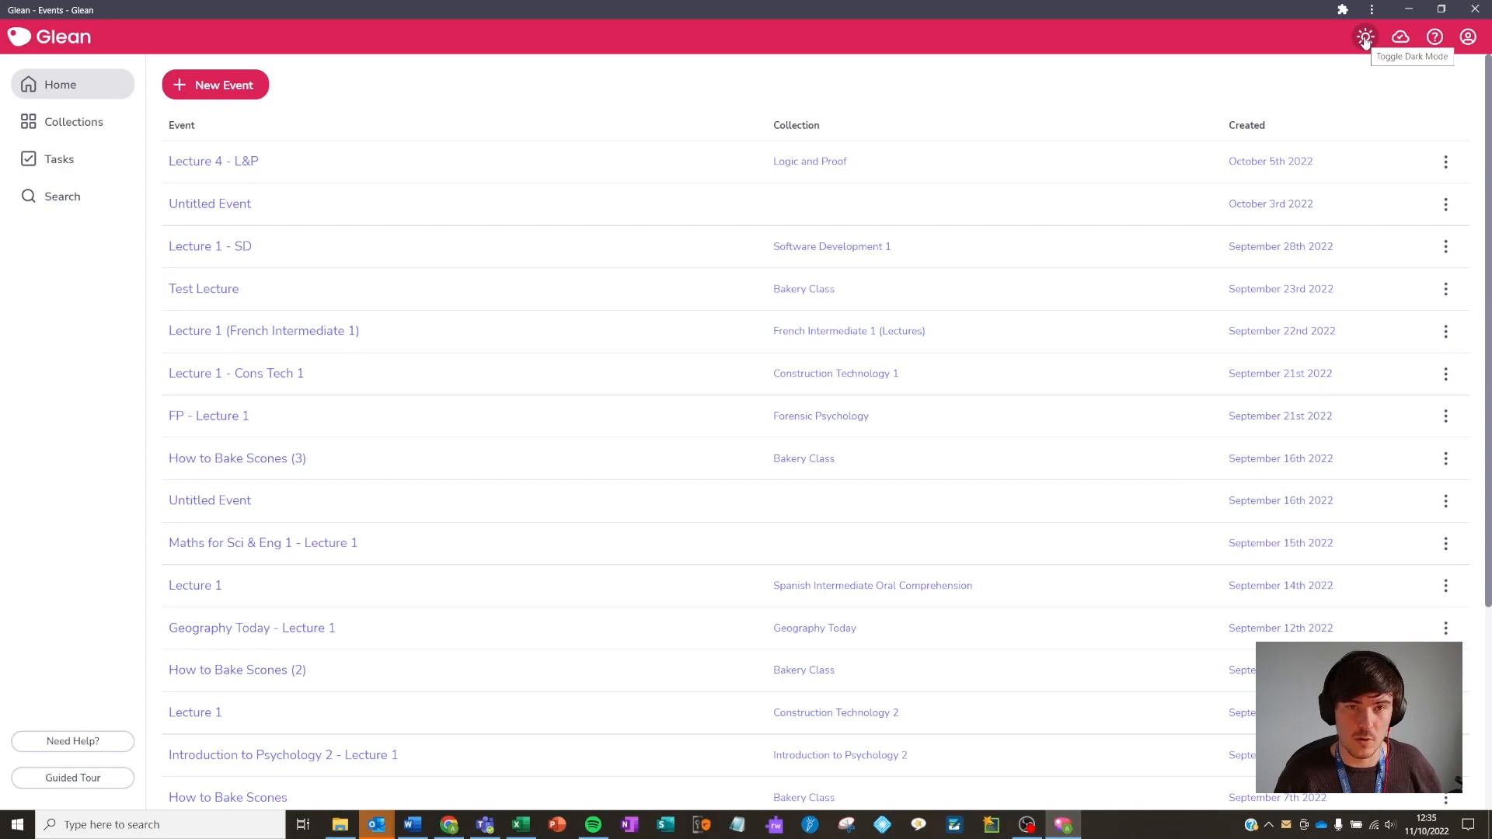
pyautogui.click(1365, 37)
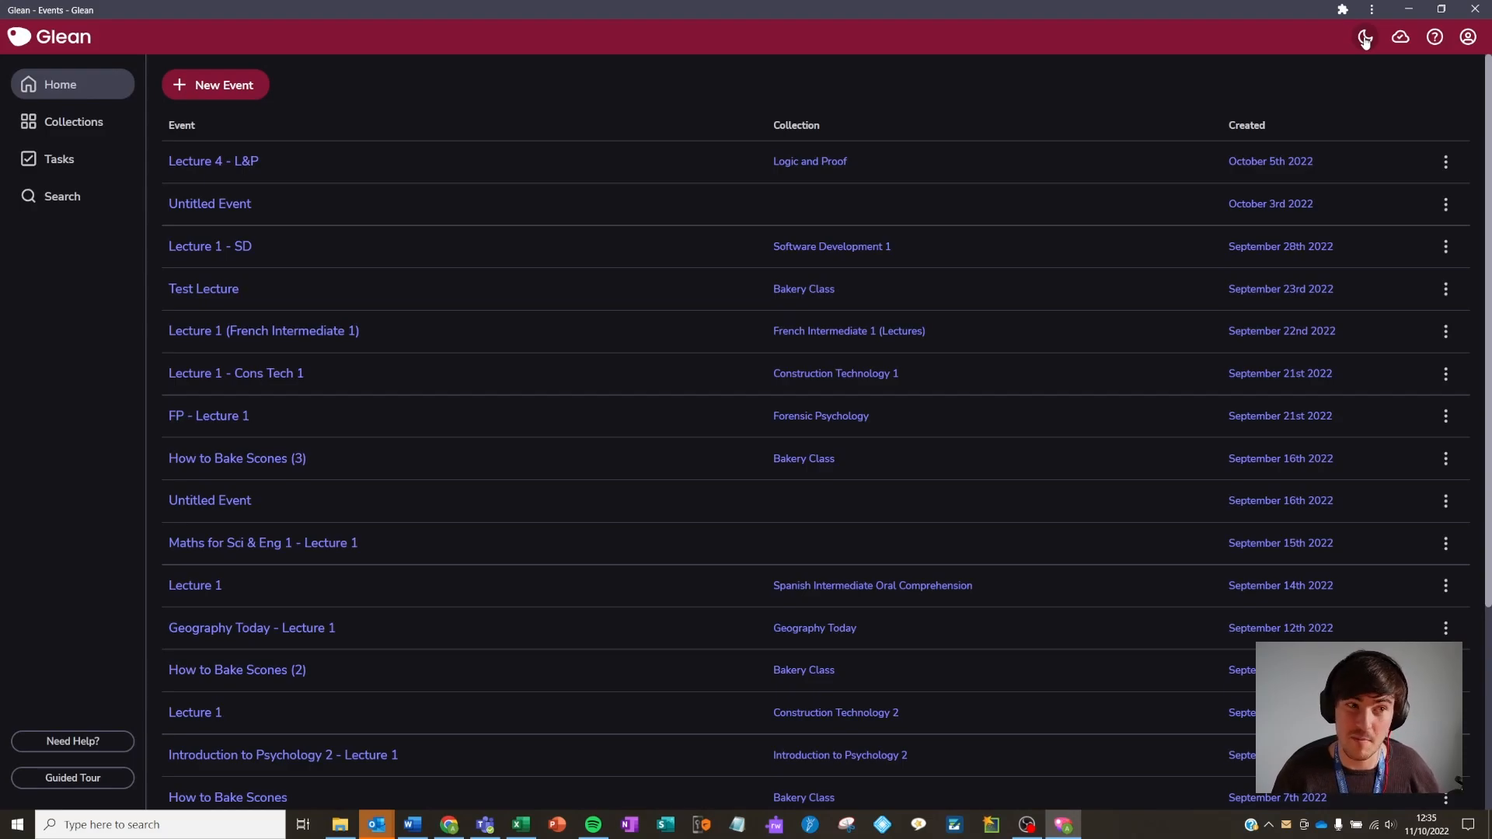
pyautogui.click(1364, 38)
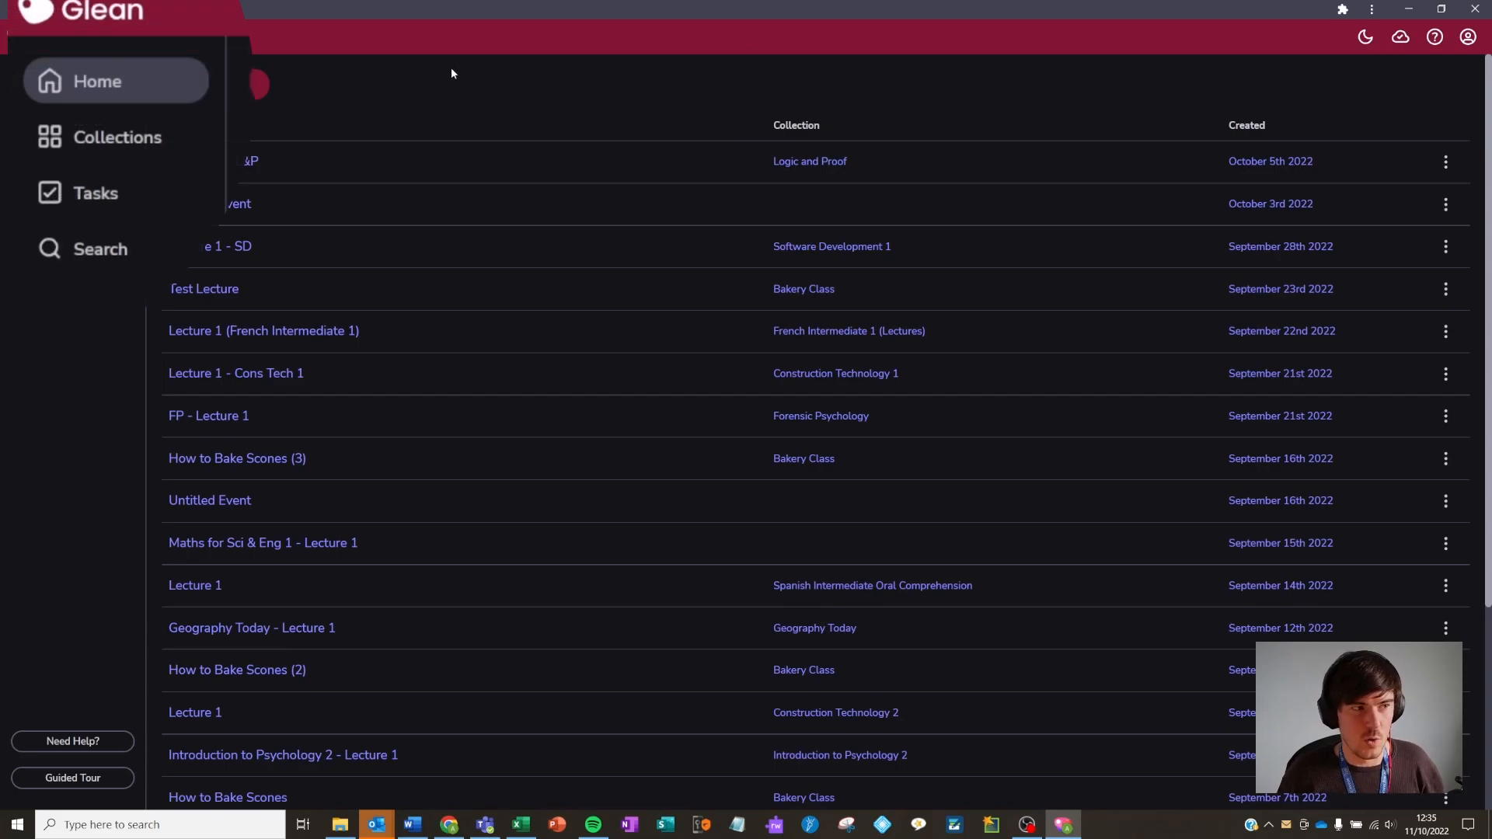
pyautogui.moveTo(106, 88)
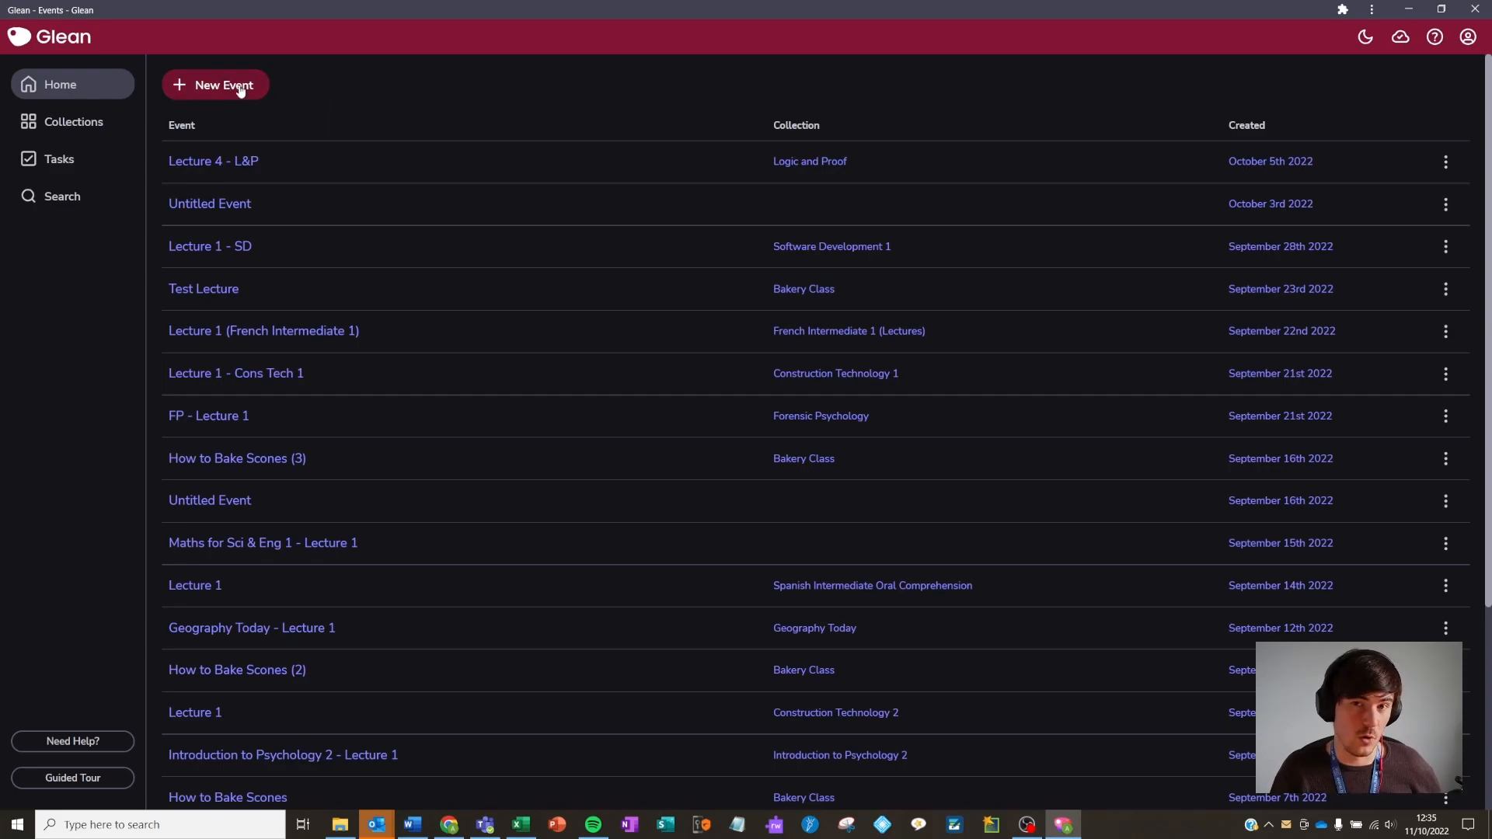
pyautogui.click(215, 85)
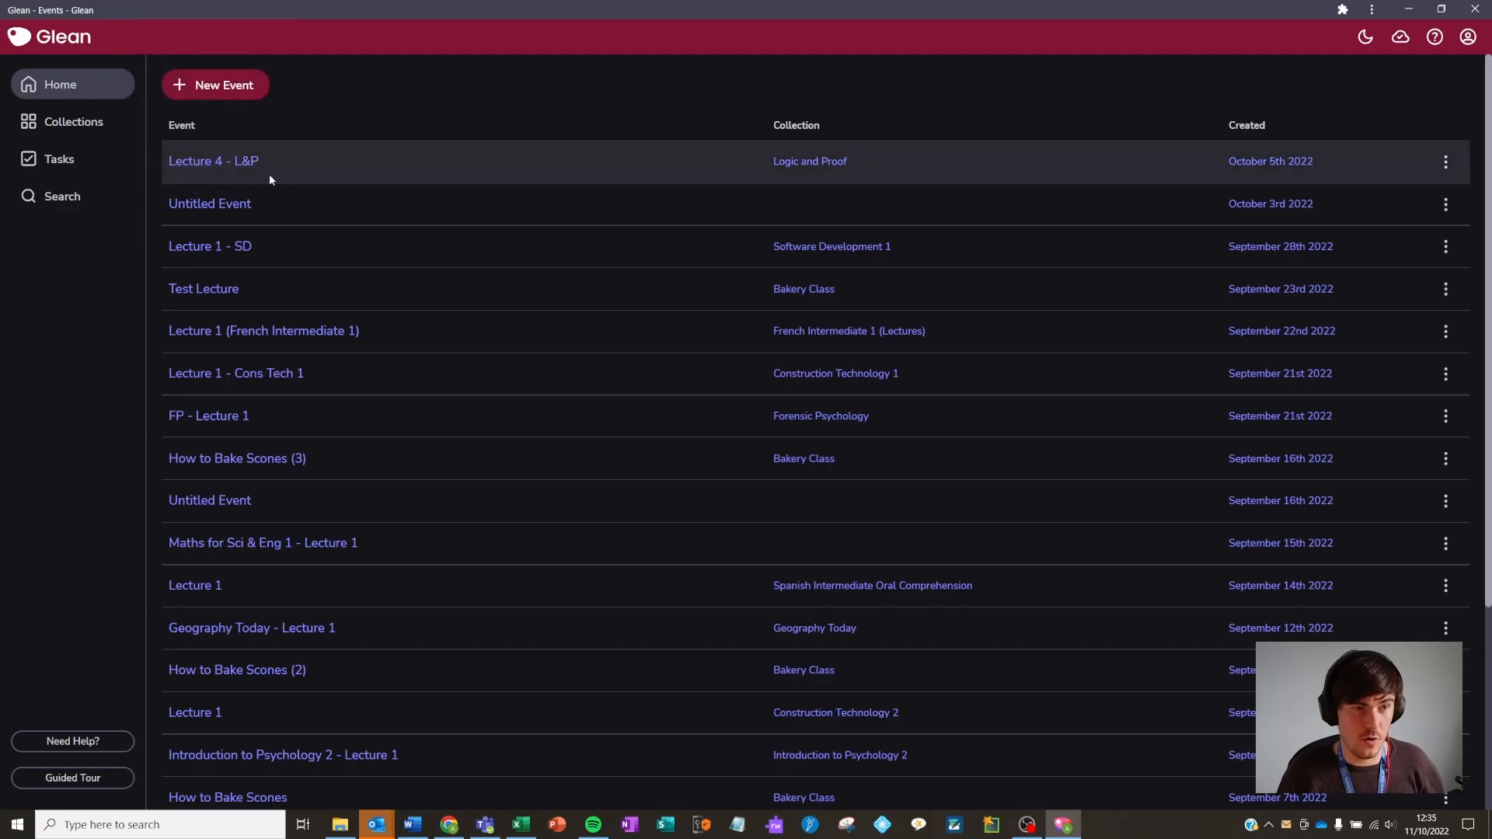
pyautogui.moveTo(476, 235)
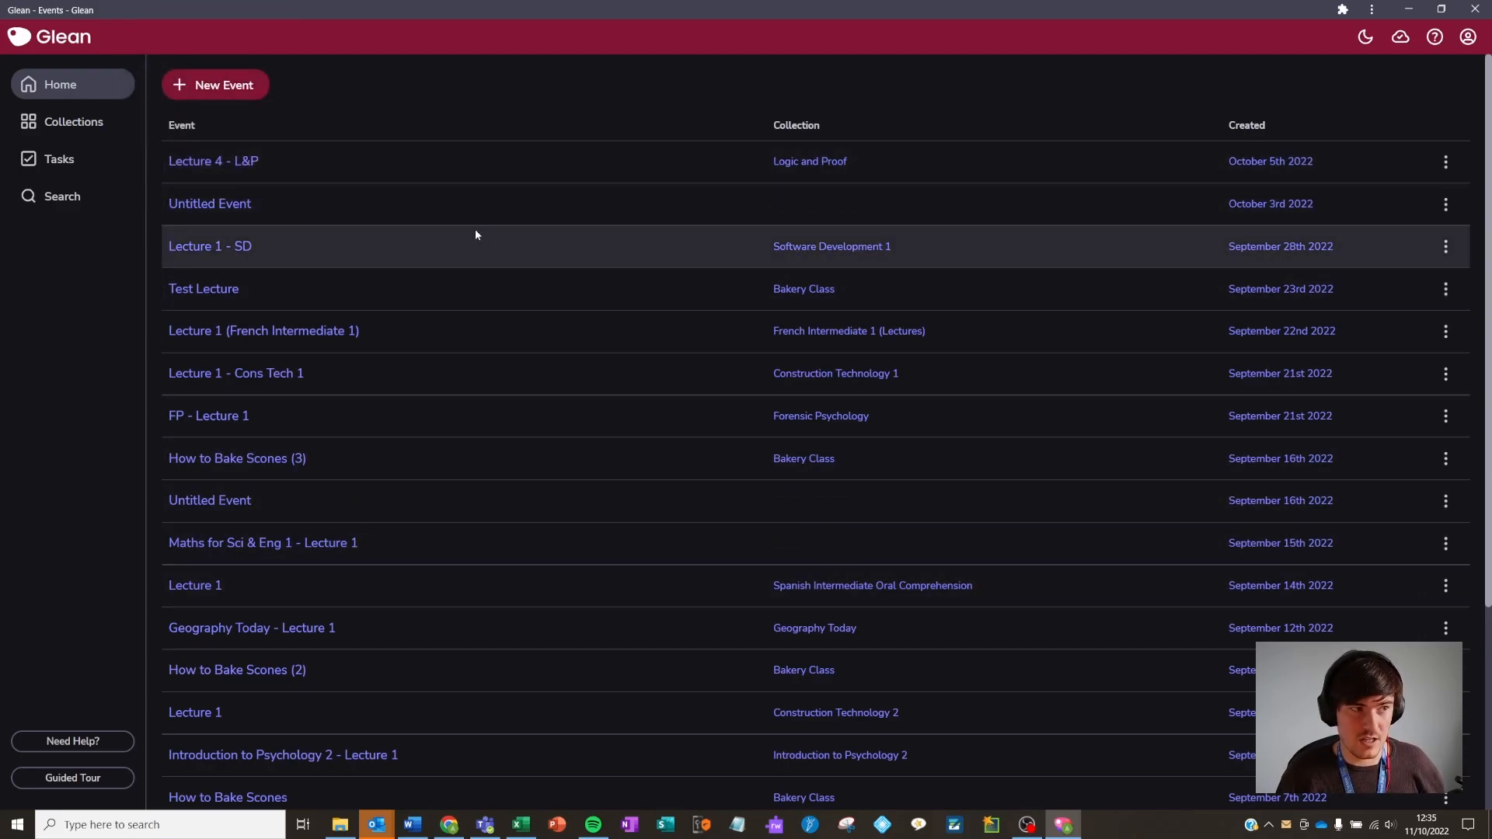
pyautogui.click(182, 124)
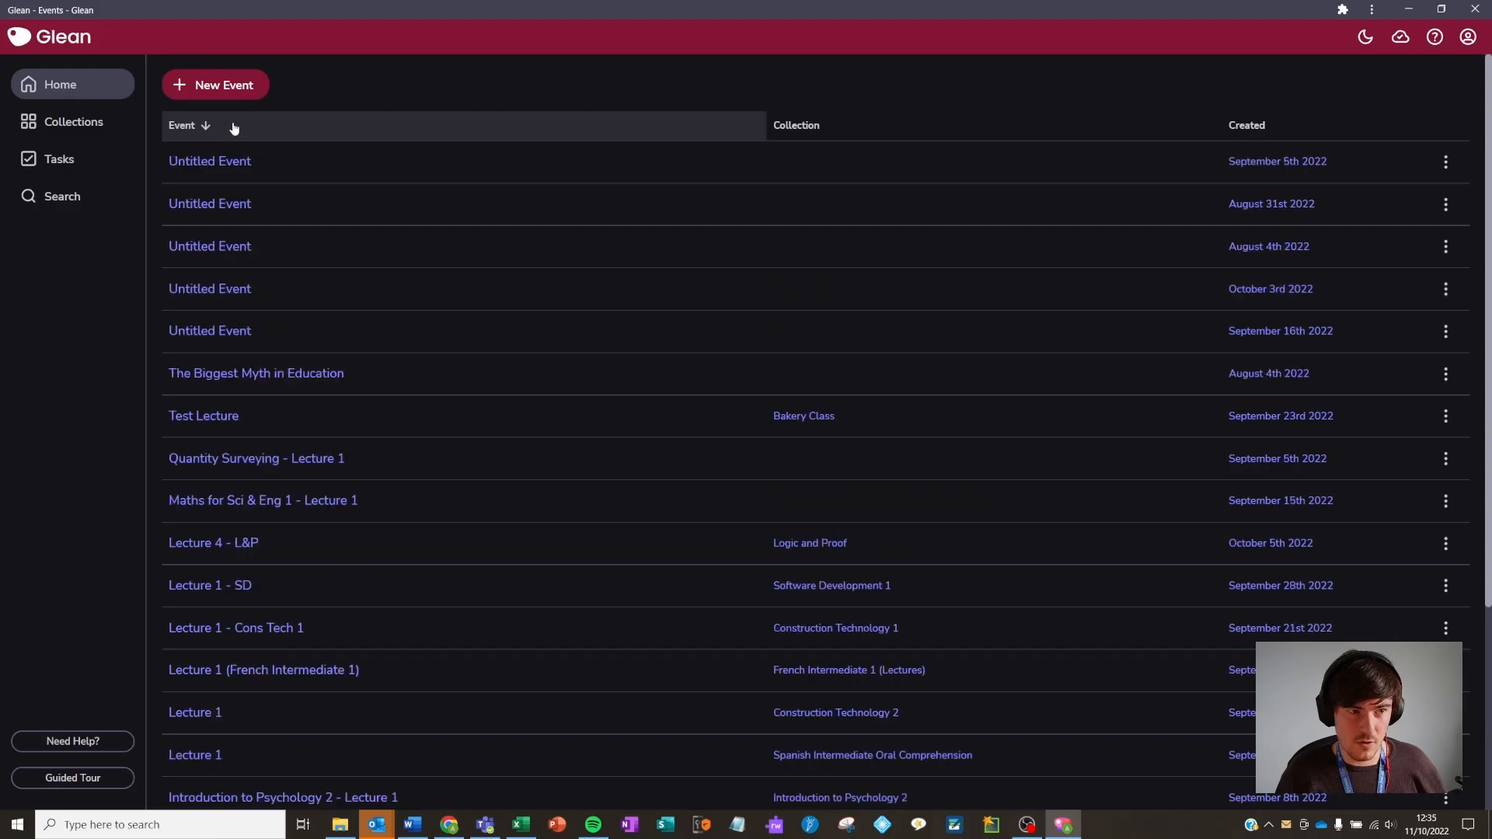
pyautogui.click(796, 124)
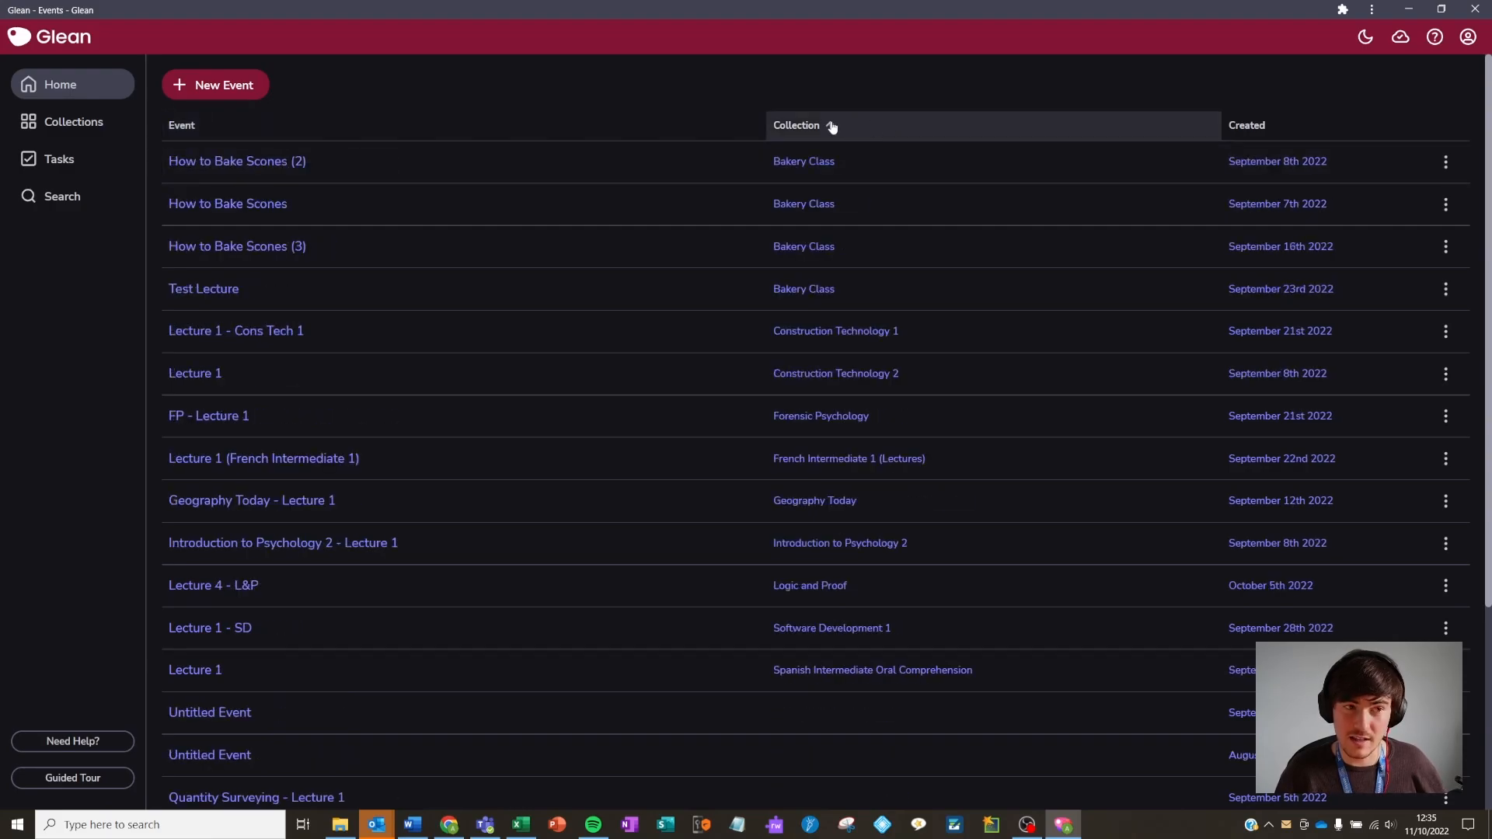
pyautogui.click(796, 125)
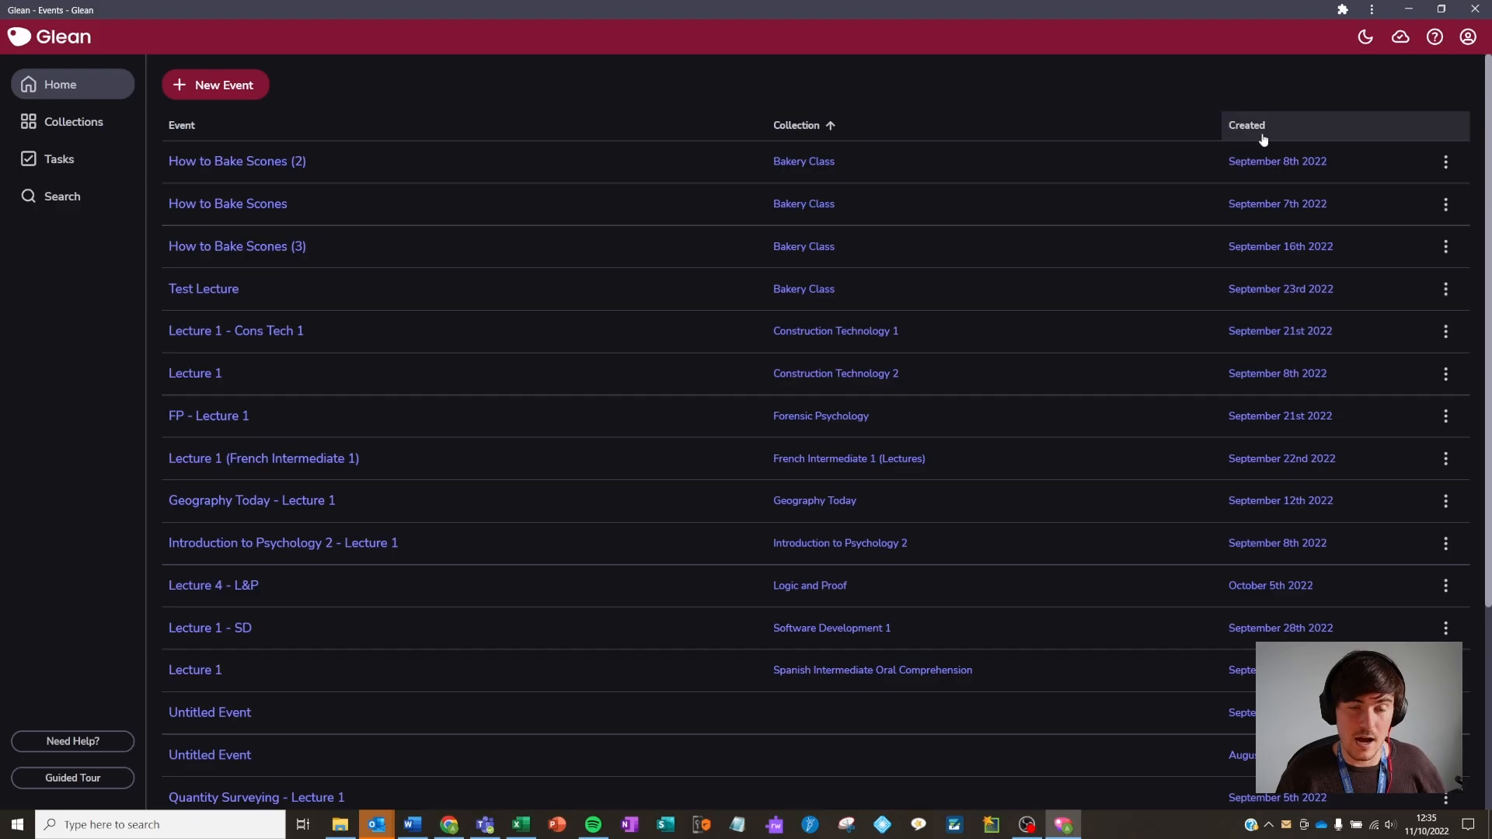
pyautogui.click(1276, 124)
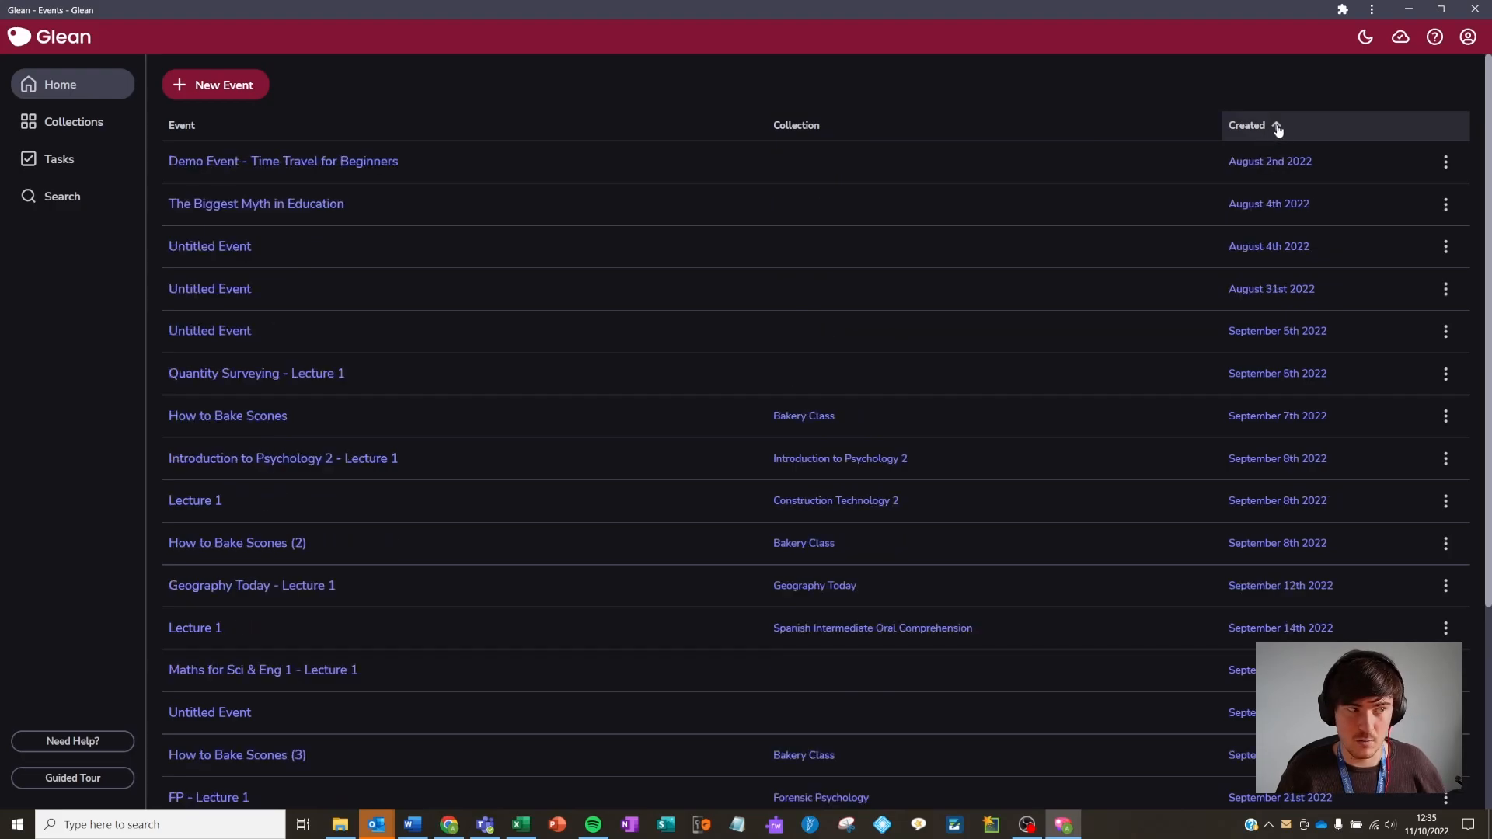
pyautogui.click(1276, 124)
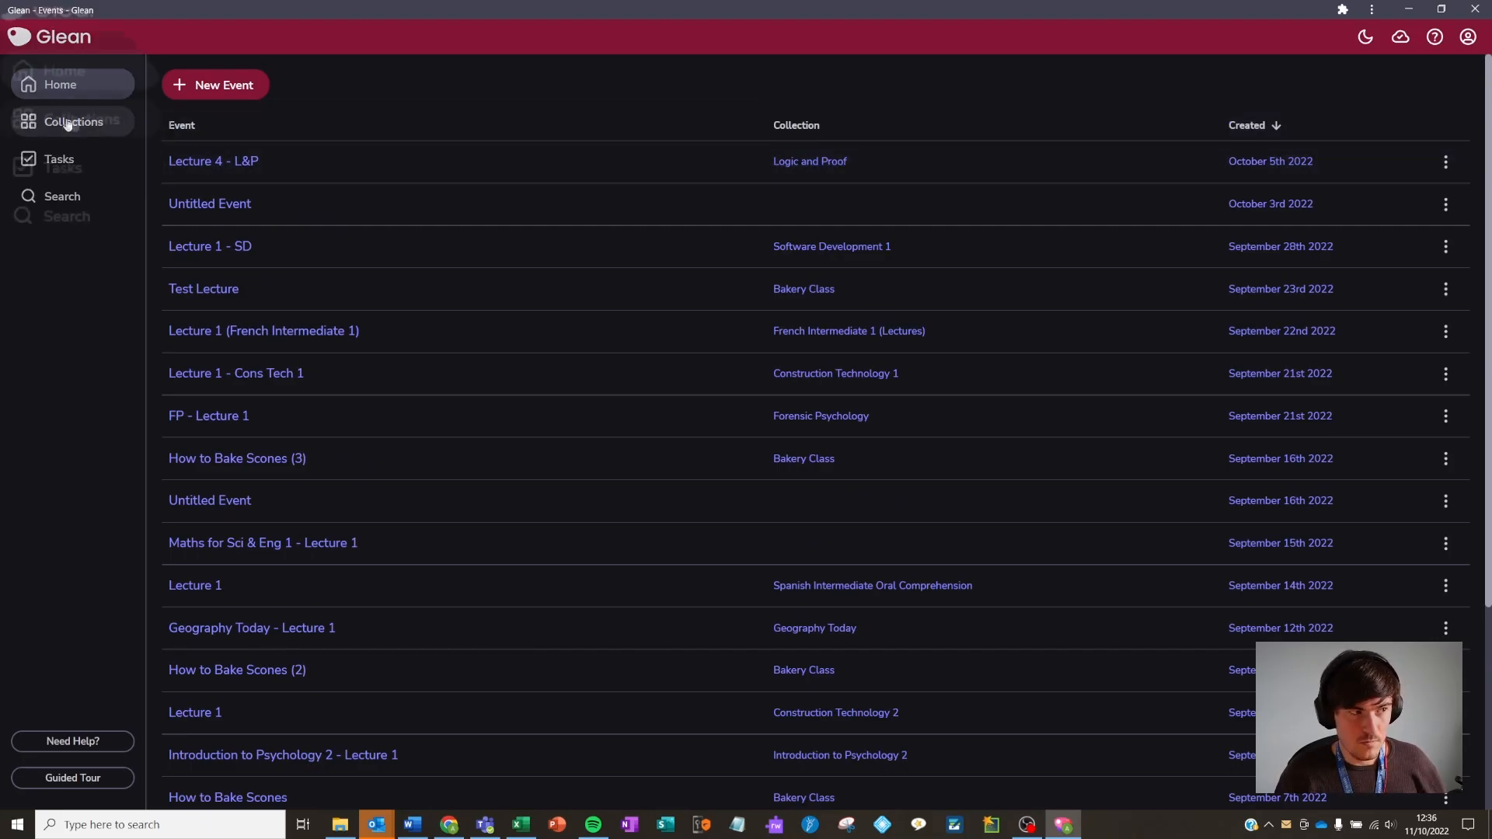
# - Create a collection named 'Business Management 1' and return to the collections list
pyautogui.click(73, 122)
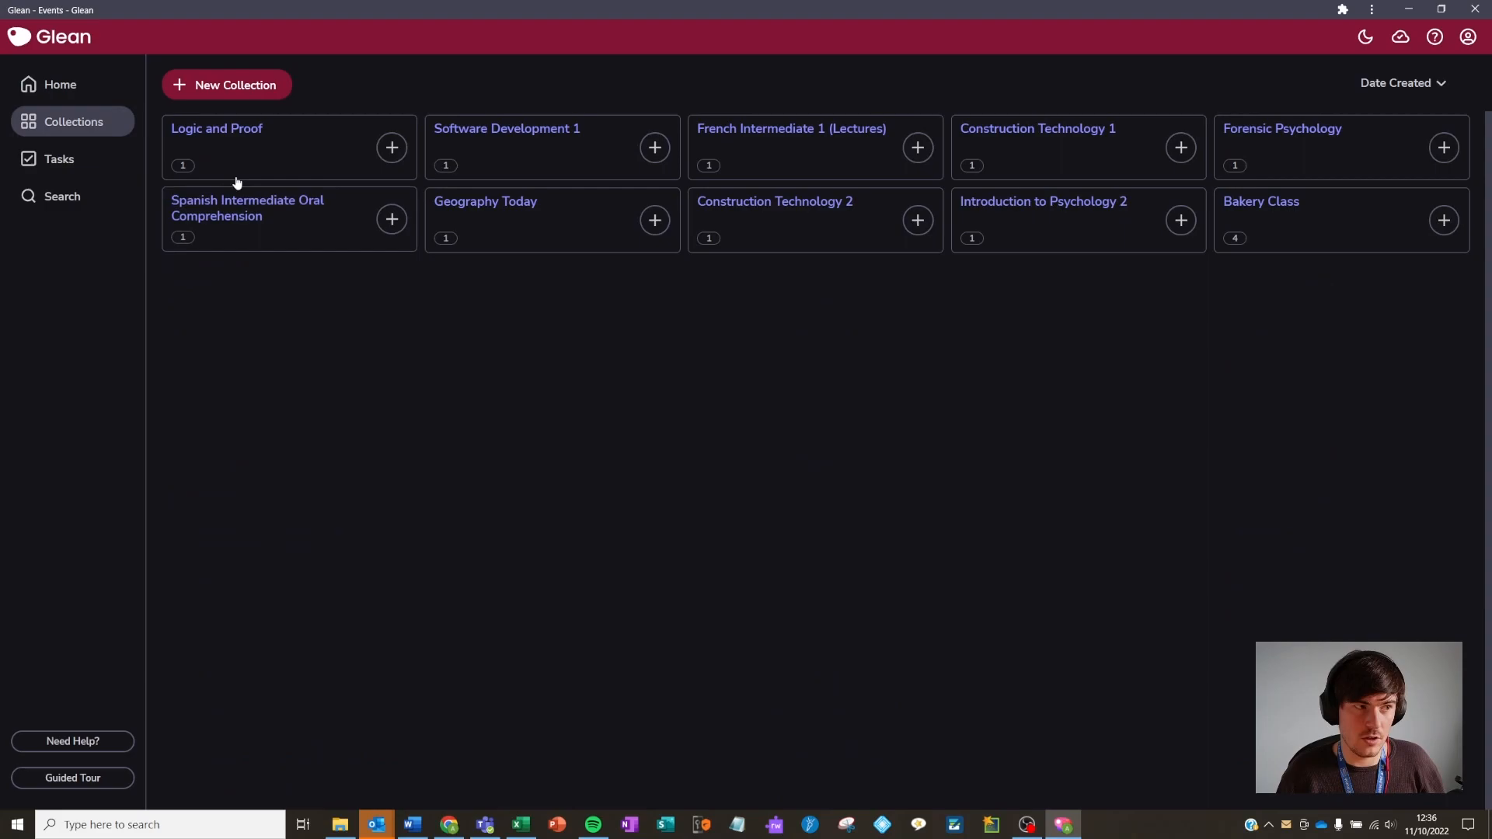
pyautogui.moveTo(1442, 147)
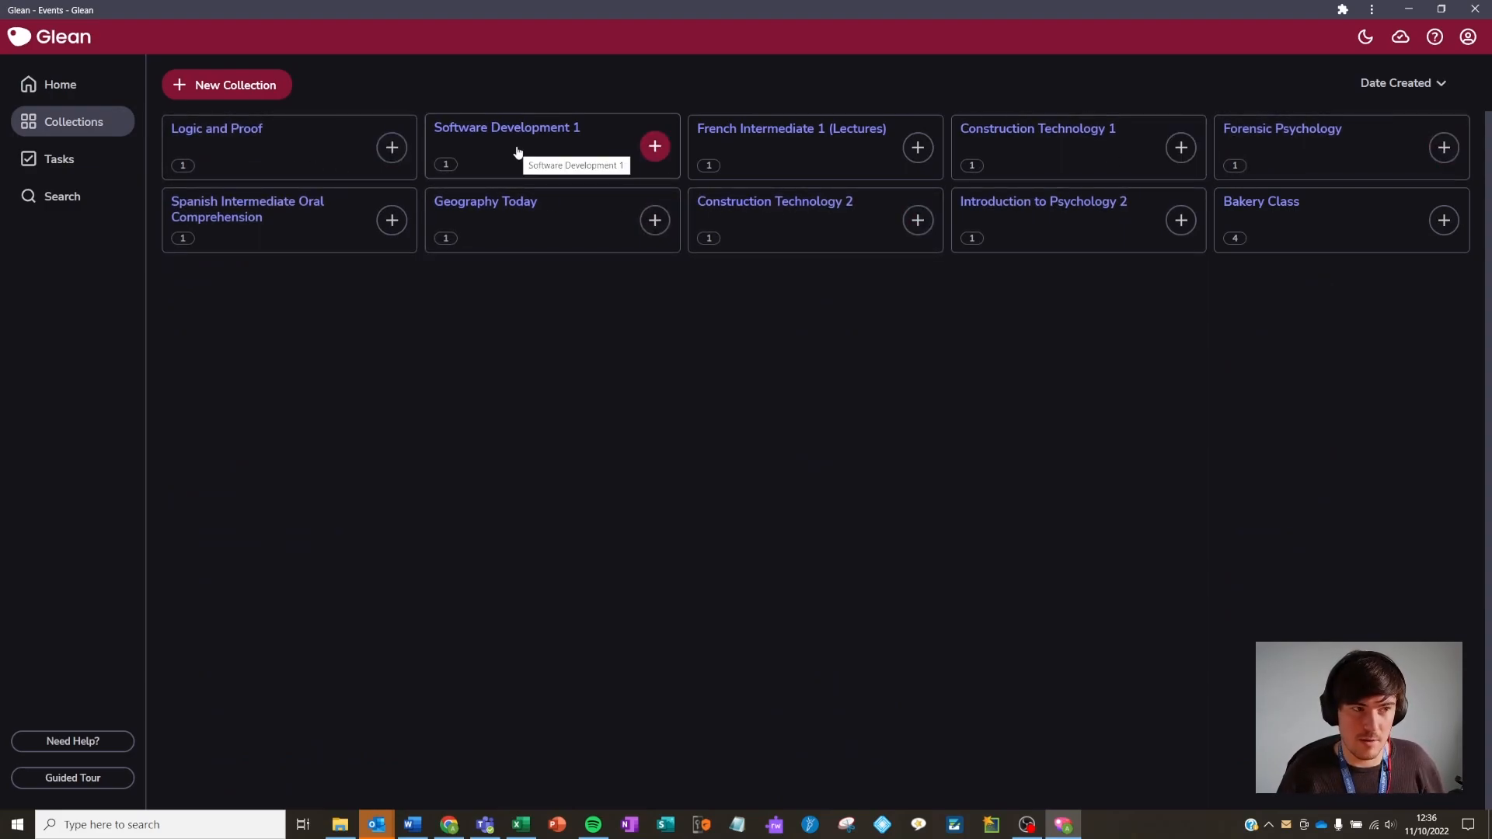
pyautogui.moveTo(244, 105)
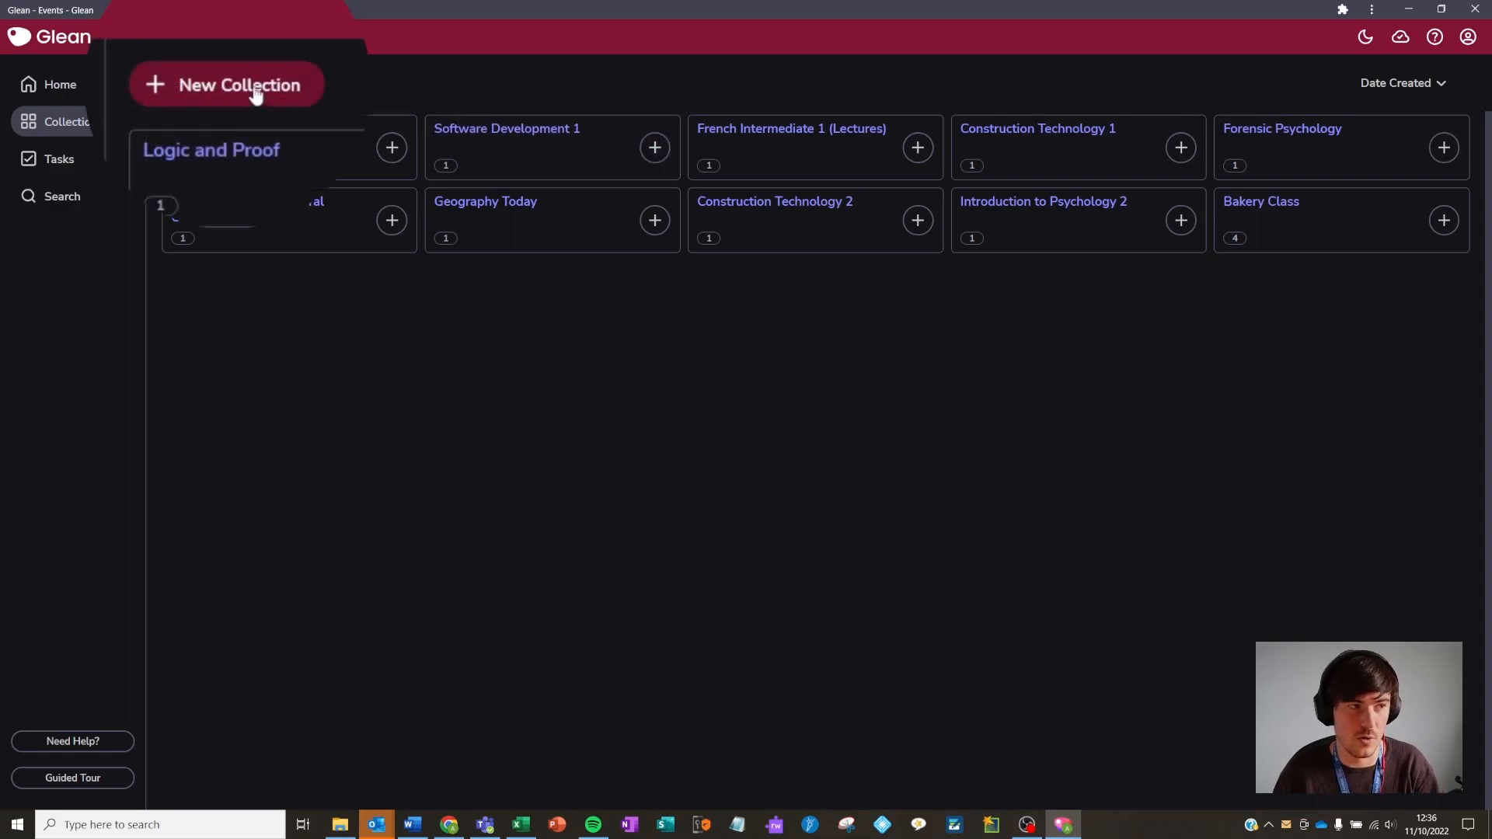
pyautogui.click(239, 85)
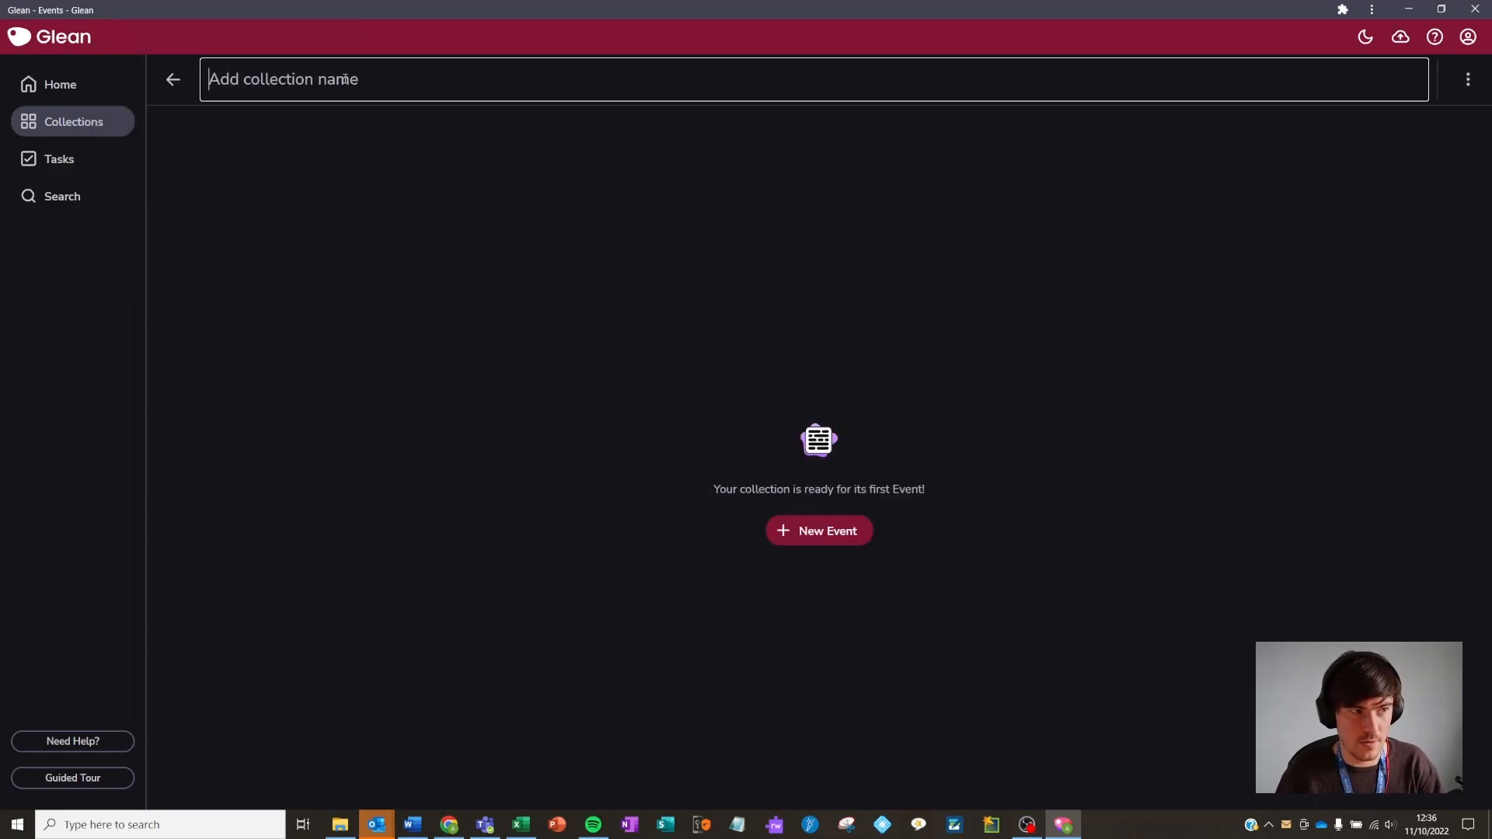
pyautogui.write('Business Management')
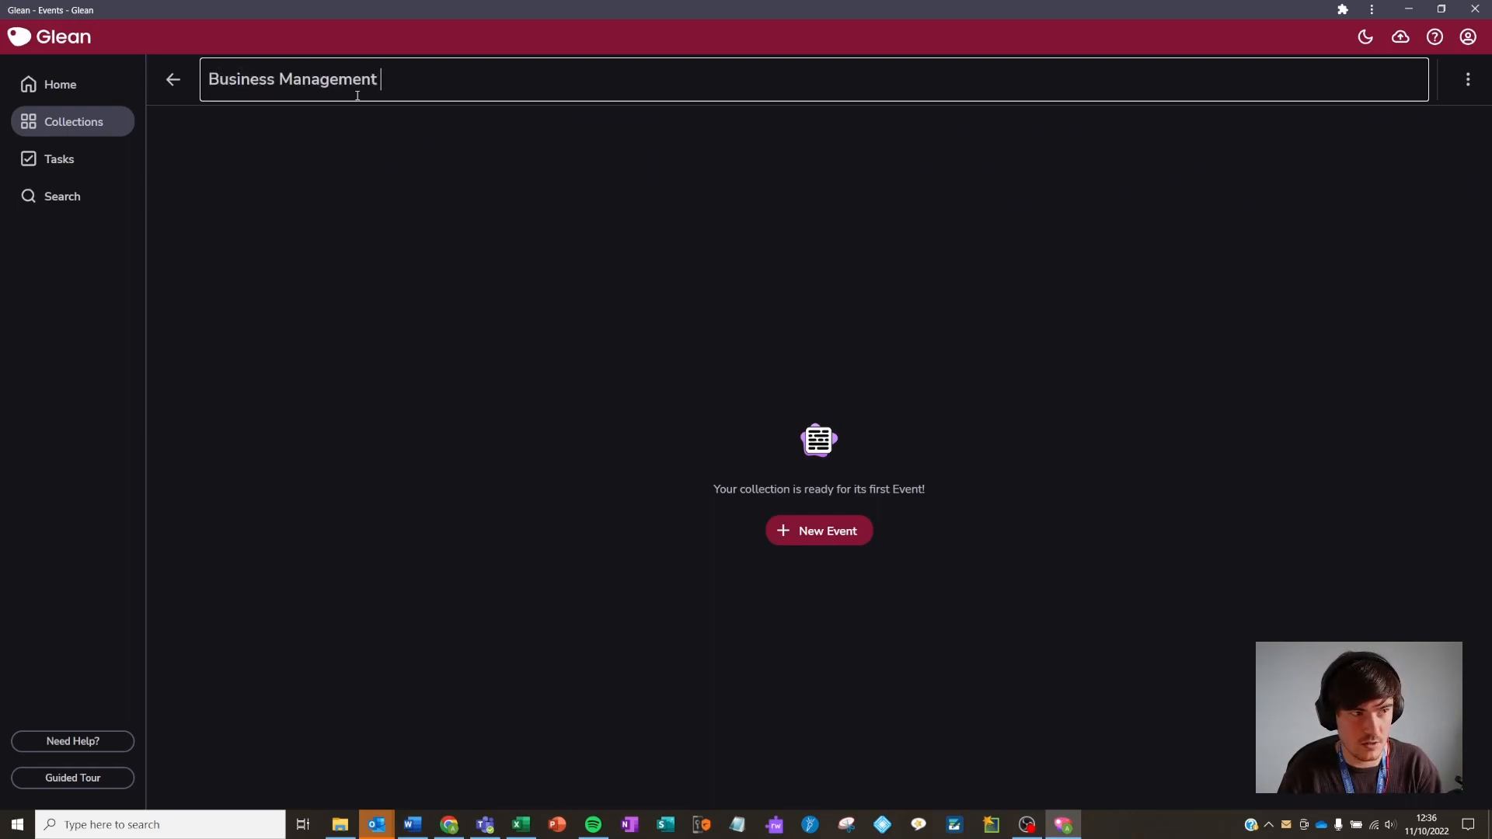
pyautogui.write('1')
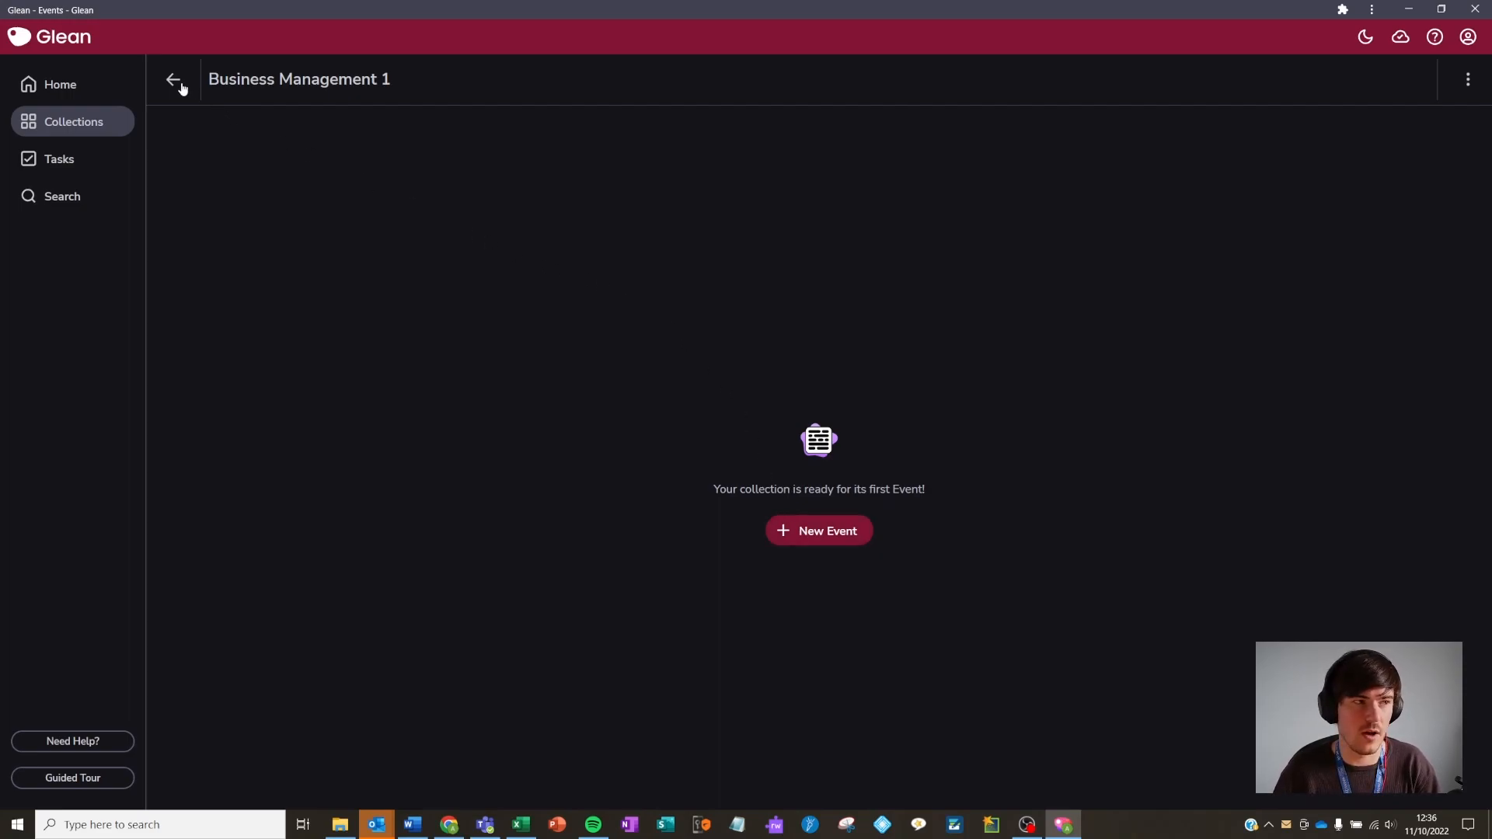
pyautogui.click(174, 80)
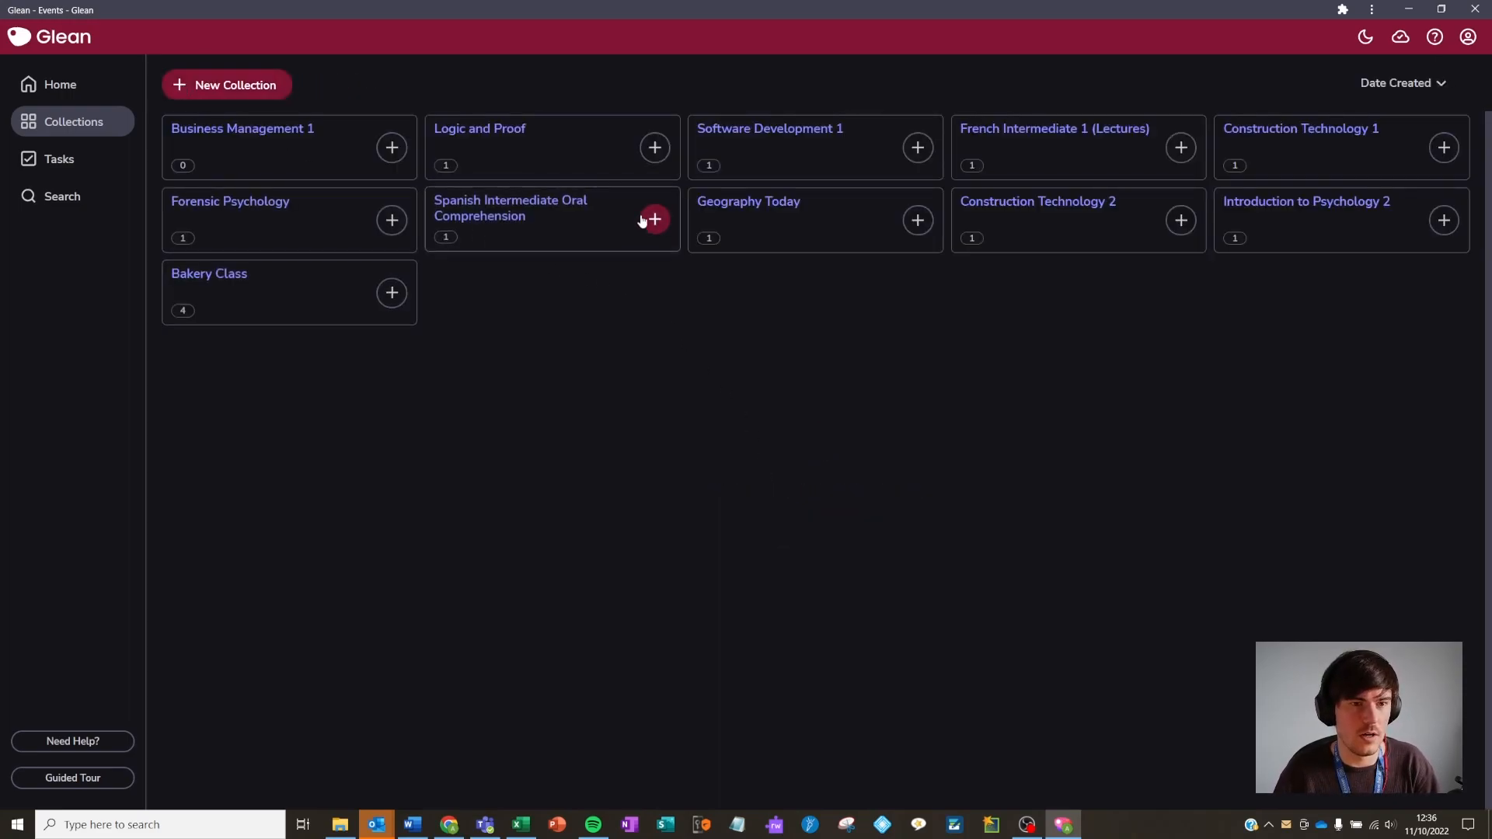
pyautogui.moveTo(470, 191)
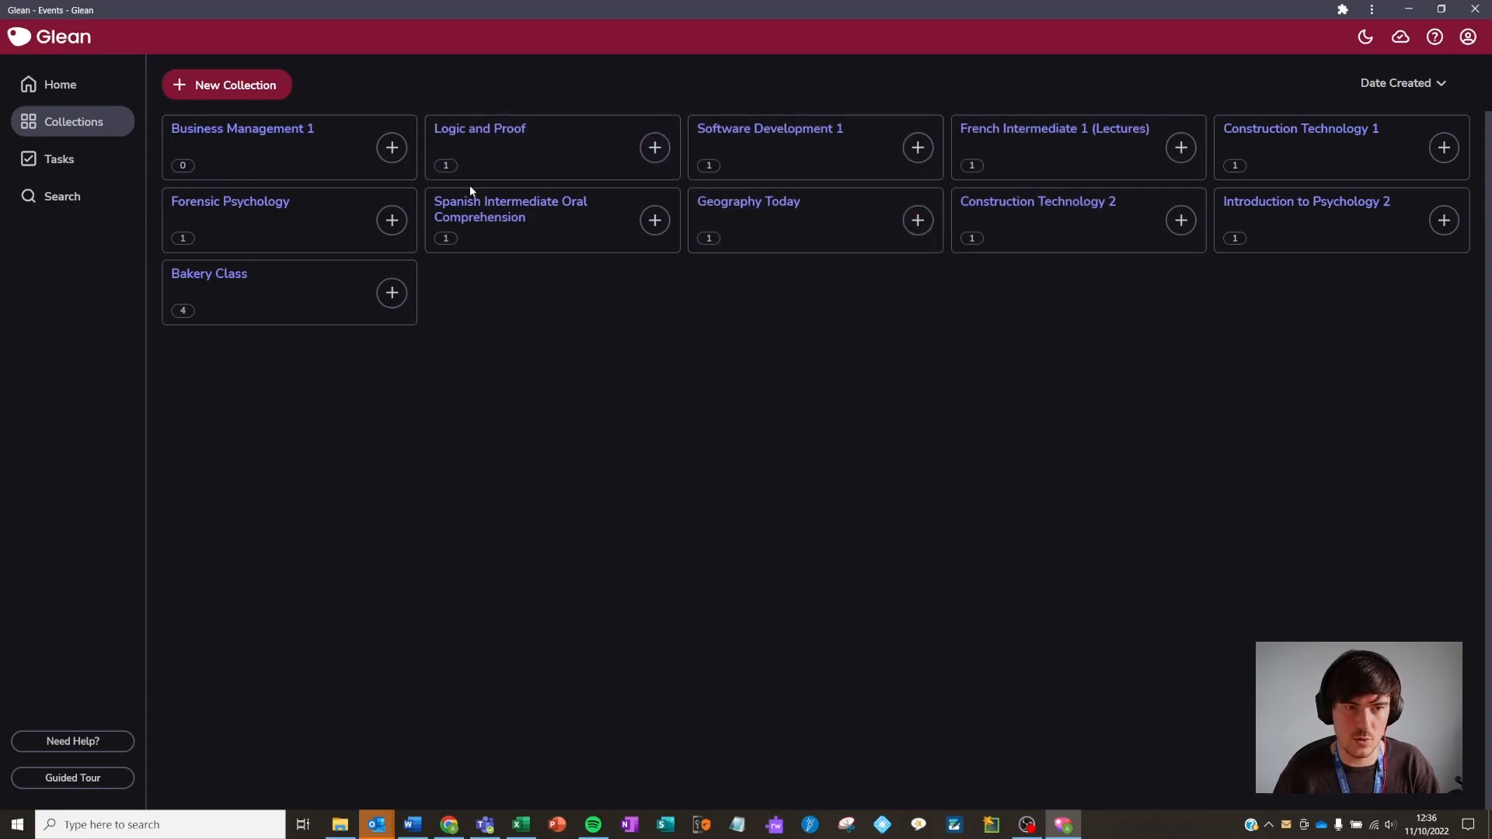
pyautogui.moveTo(492, 168)
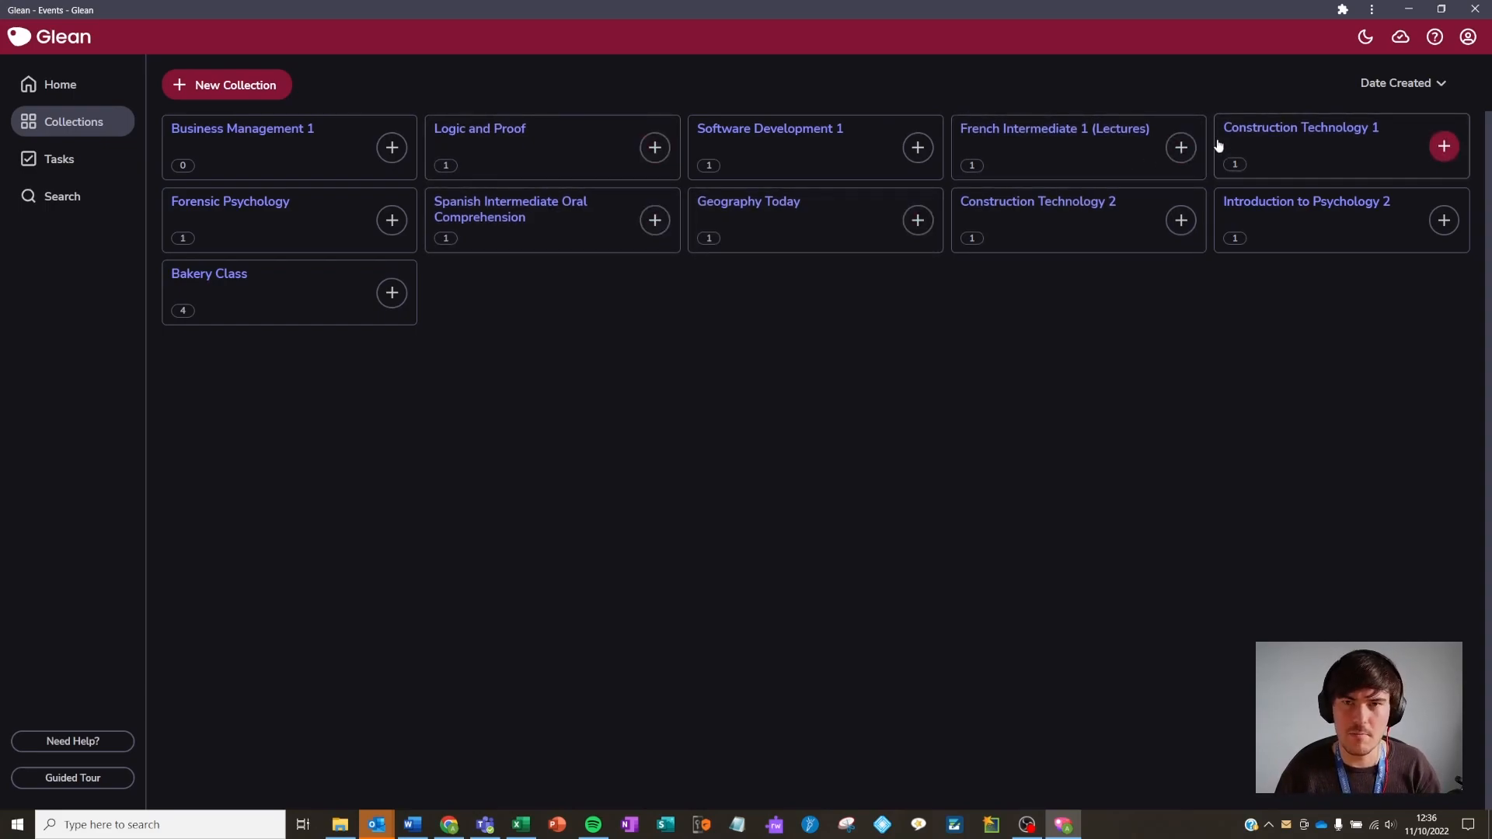
pyautogui.click(1401, 83)
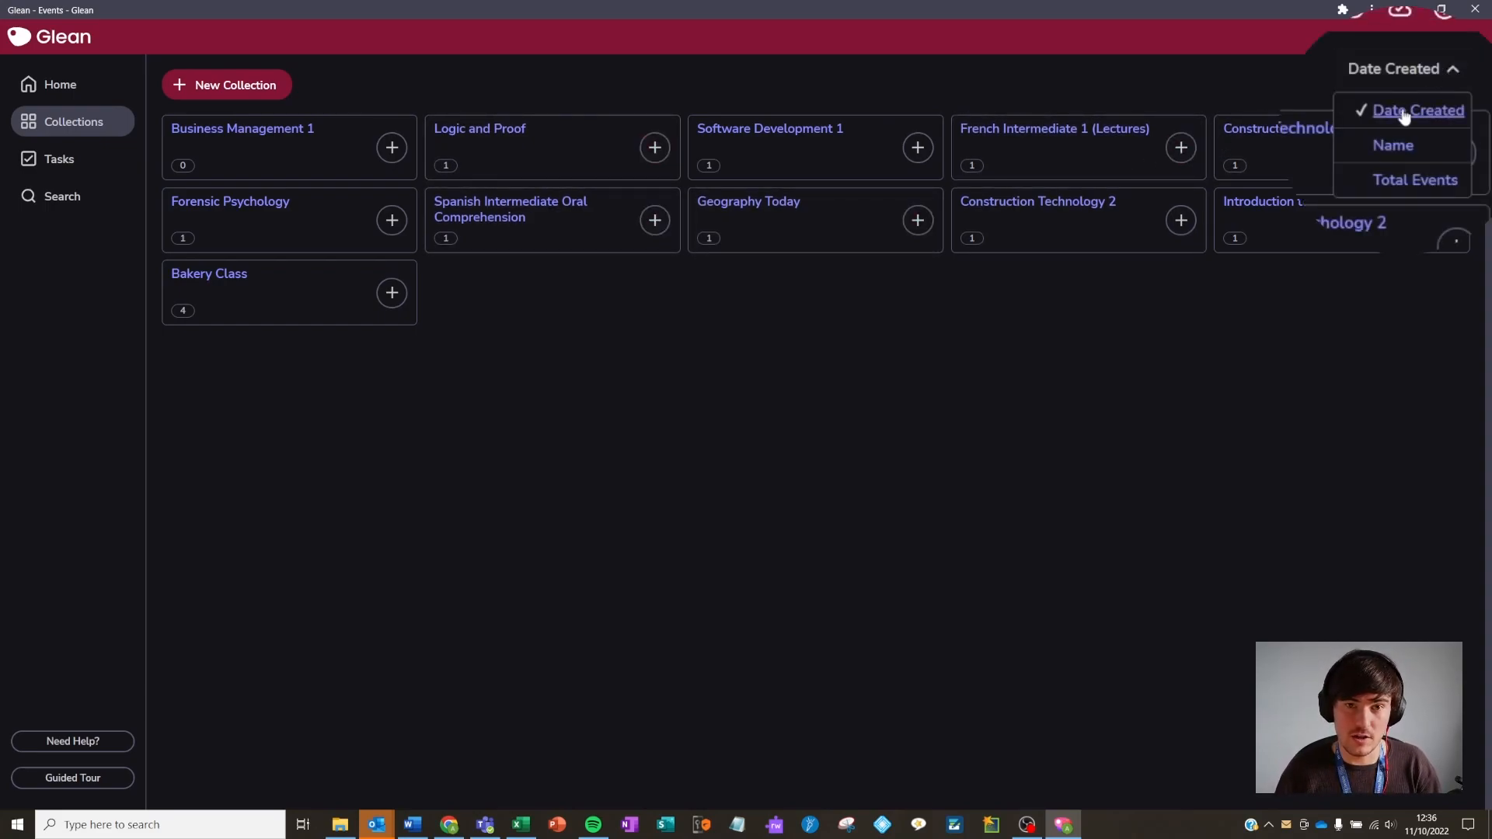
pyautogui.moveTo(1415, 180)
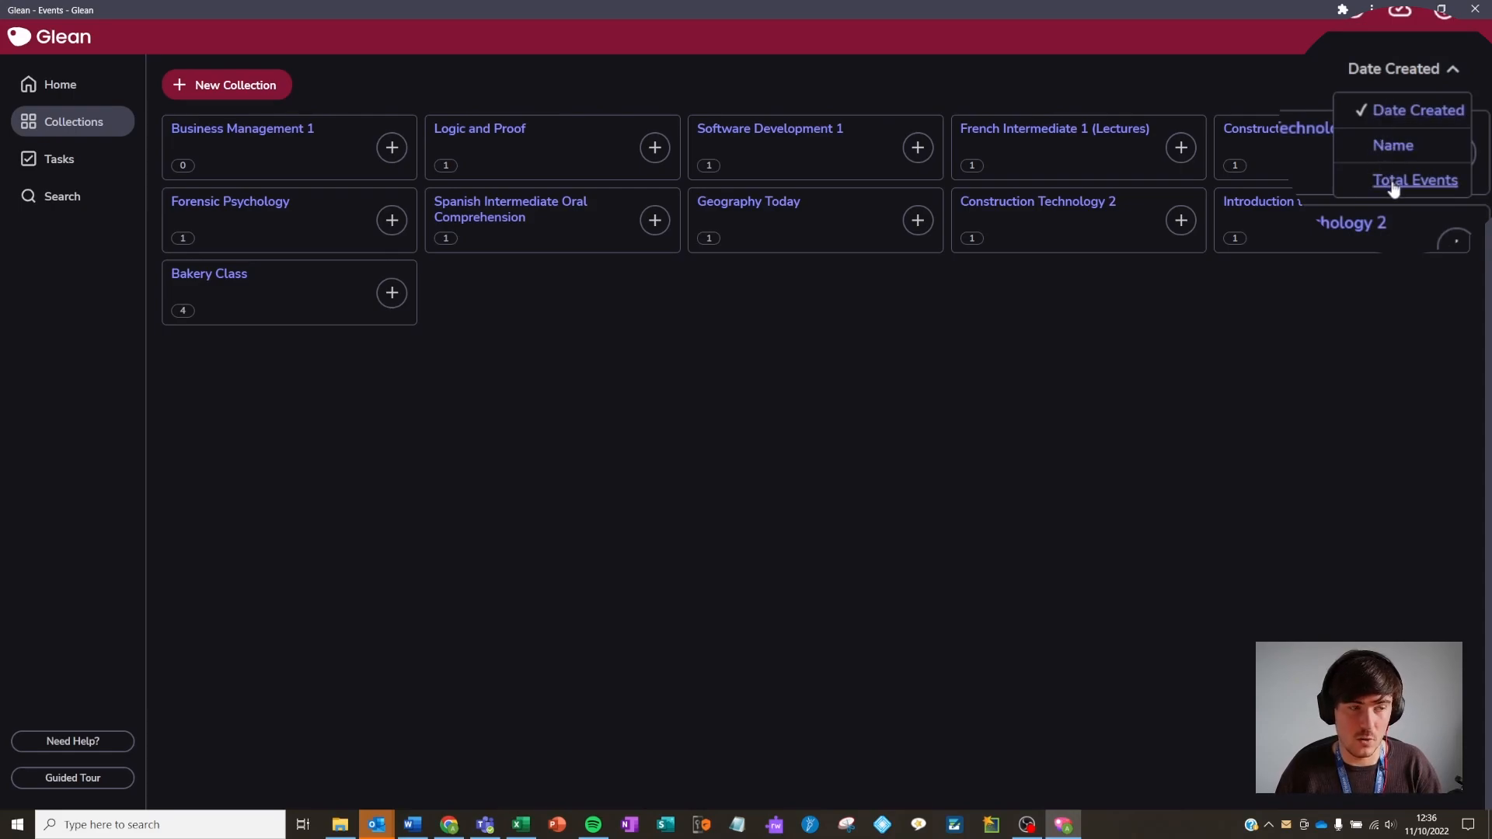
pyautogui.moveTo(1094, 289)
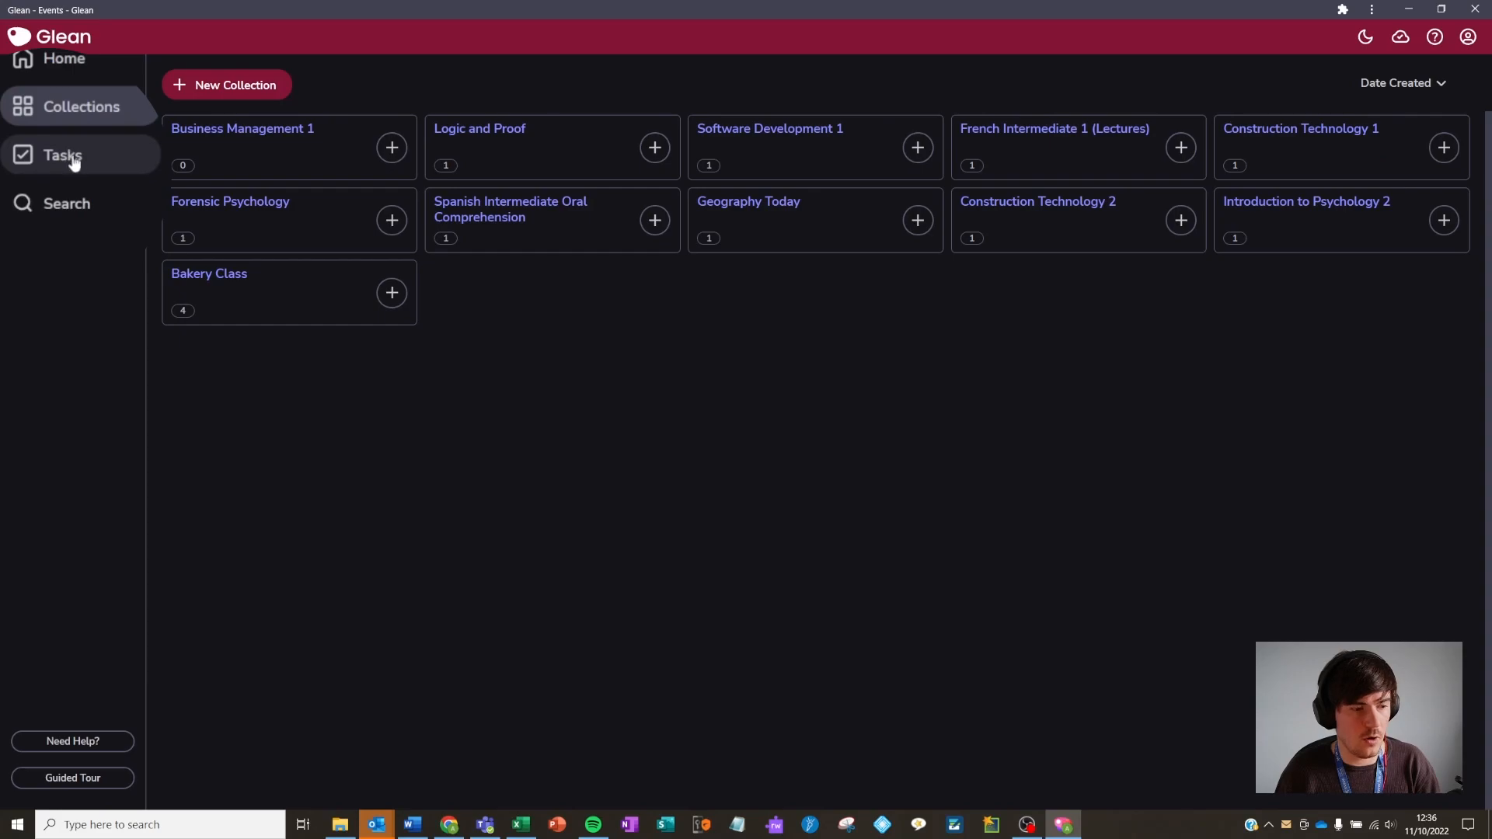
# - In Tasks, check the sort options, then complete 'Read page 43 of Logic textbook'
pyautogui.click(63, 156)
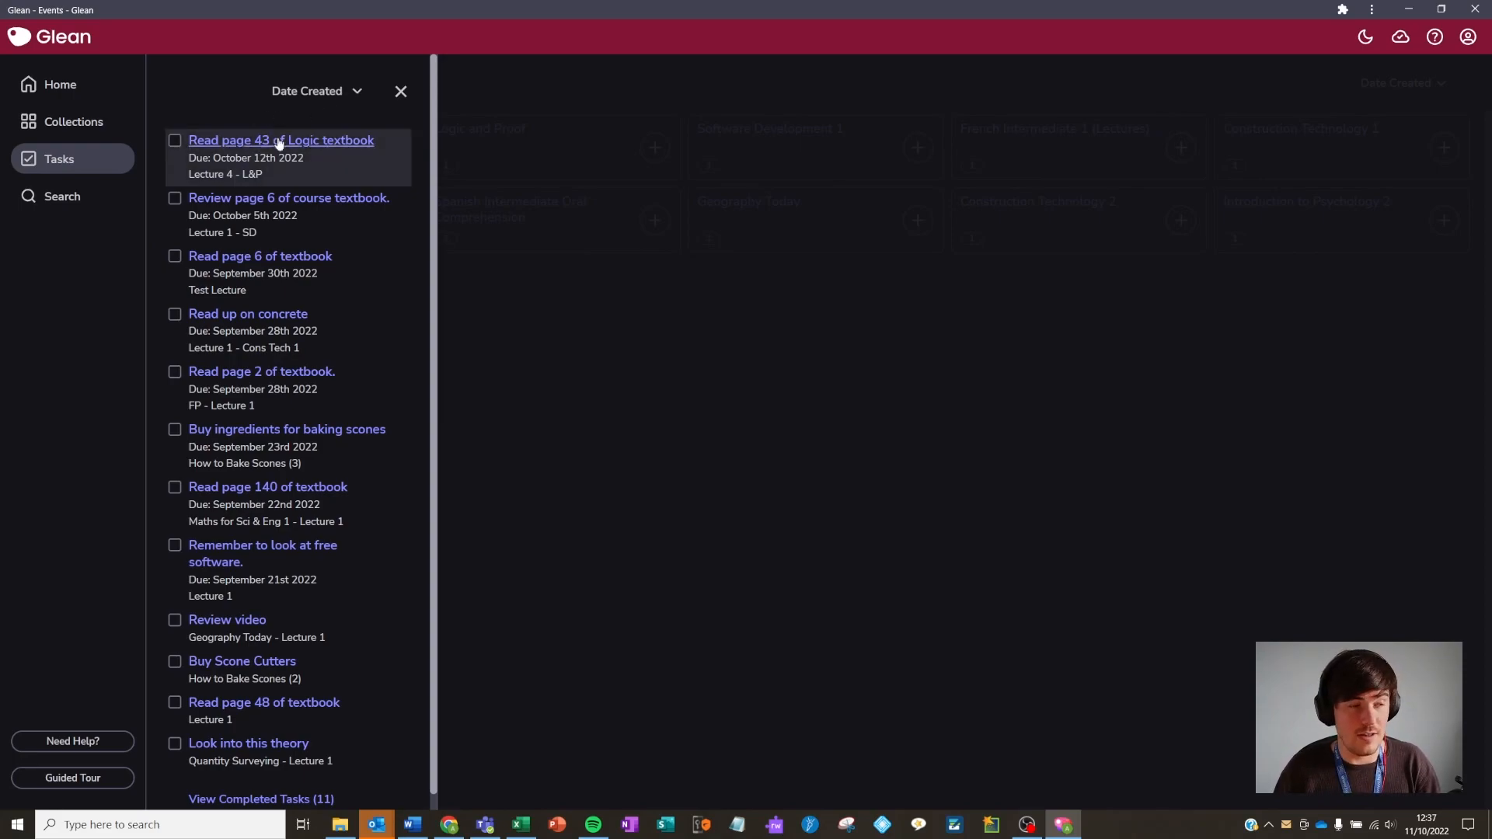
pyautogui.click(317, 90)
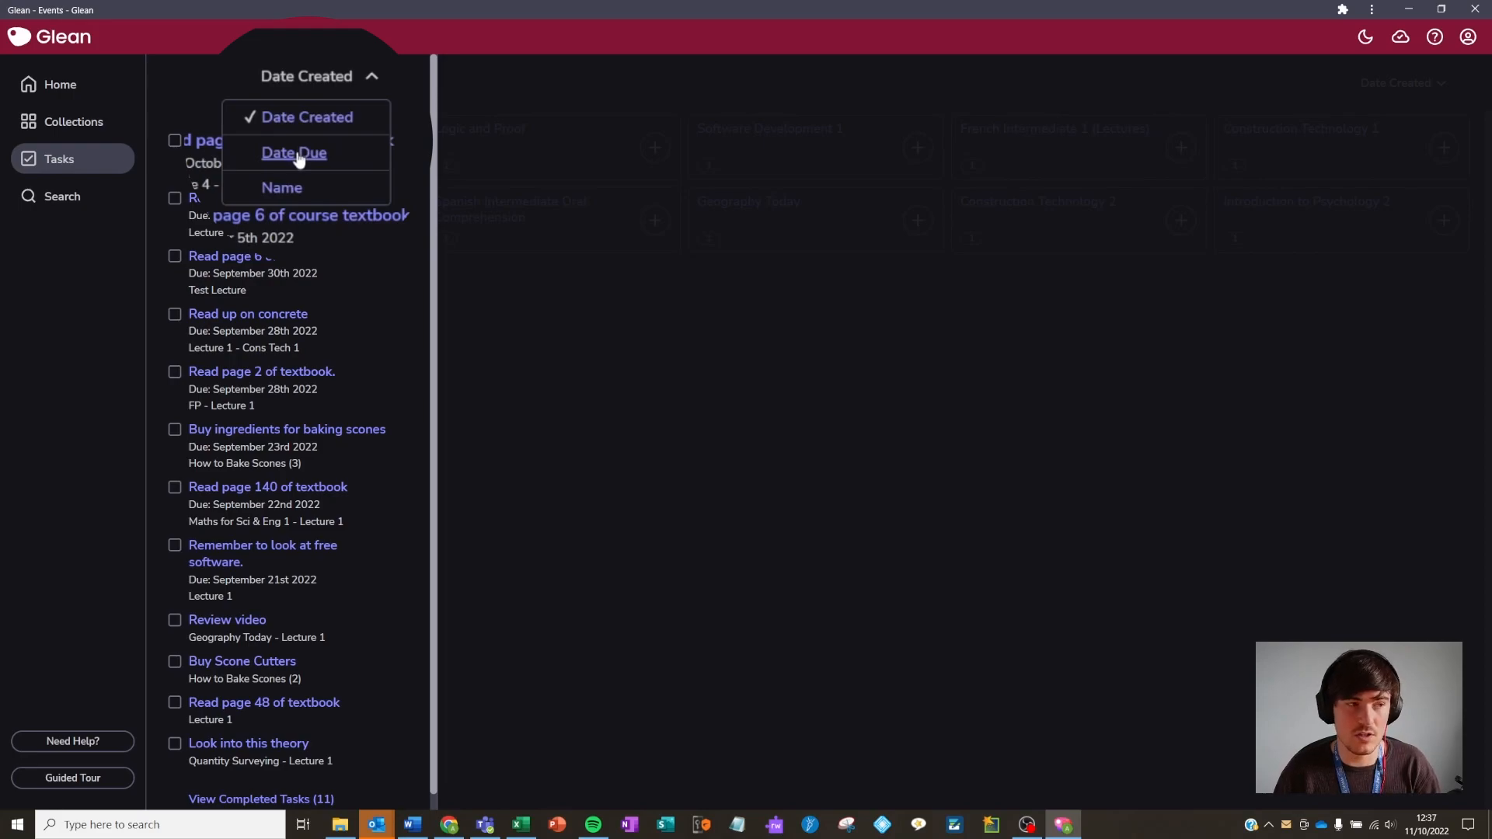
pyautogui.moveTo(281, 187)
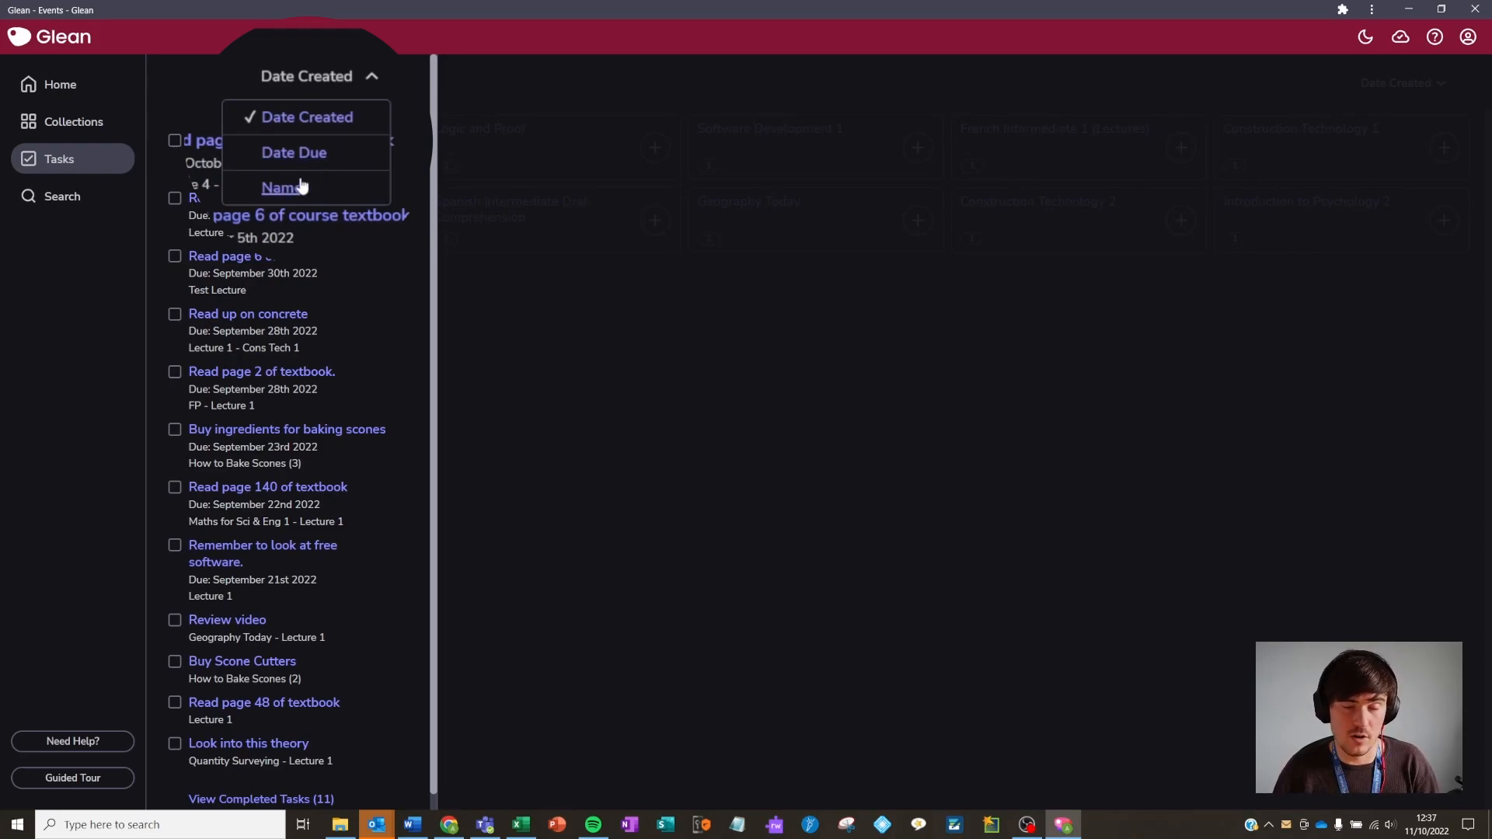
pyautogui.click(306, 116)
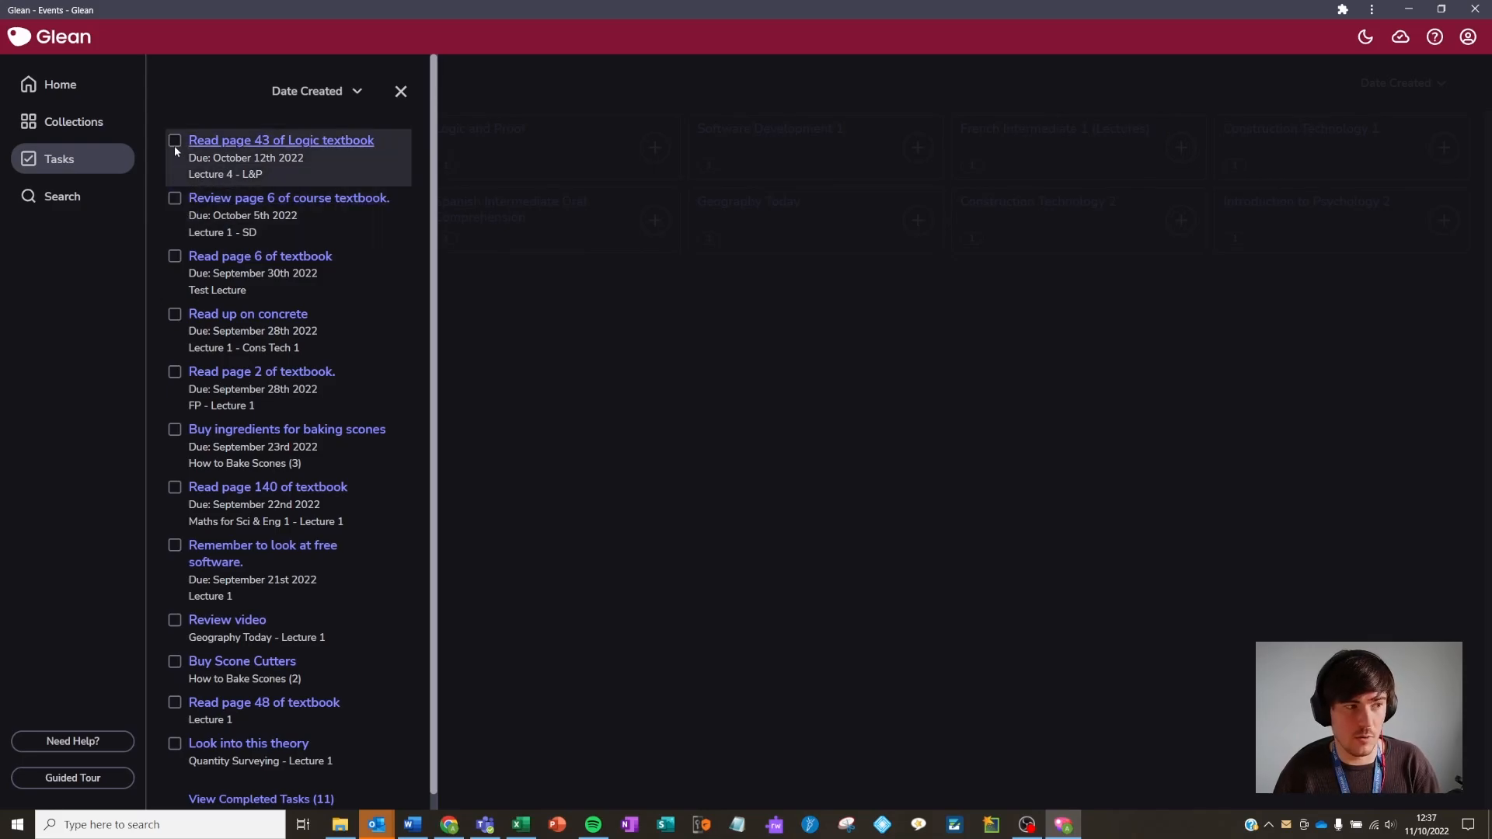
pyautogui.click(174, 141)
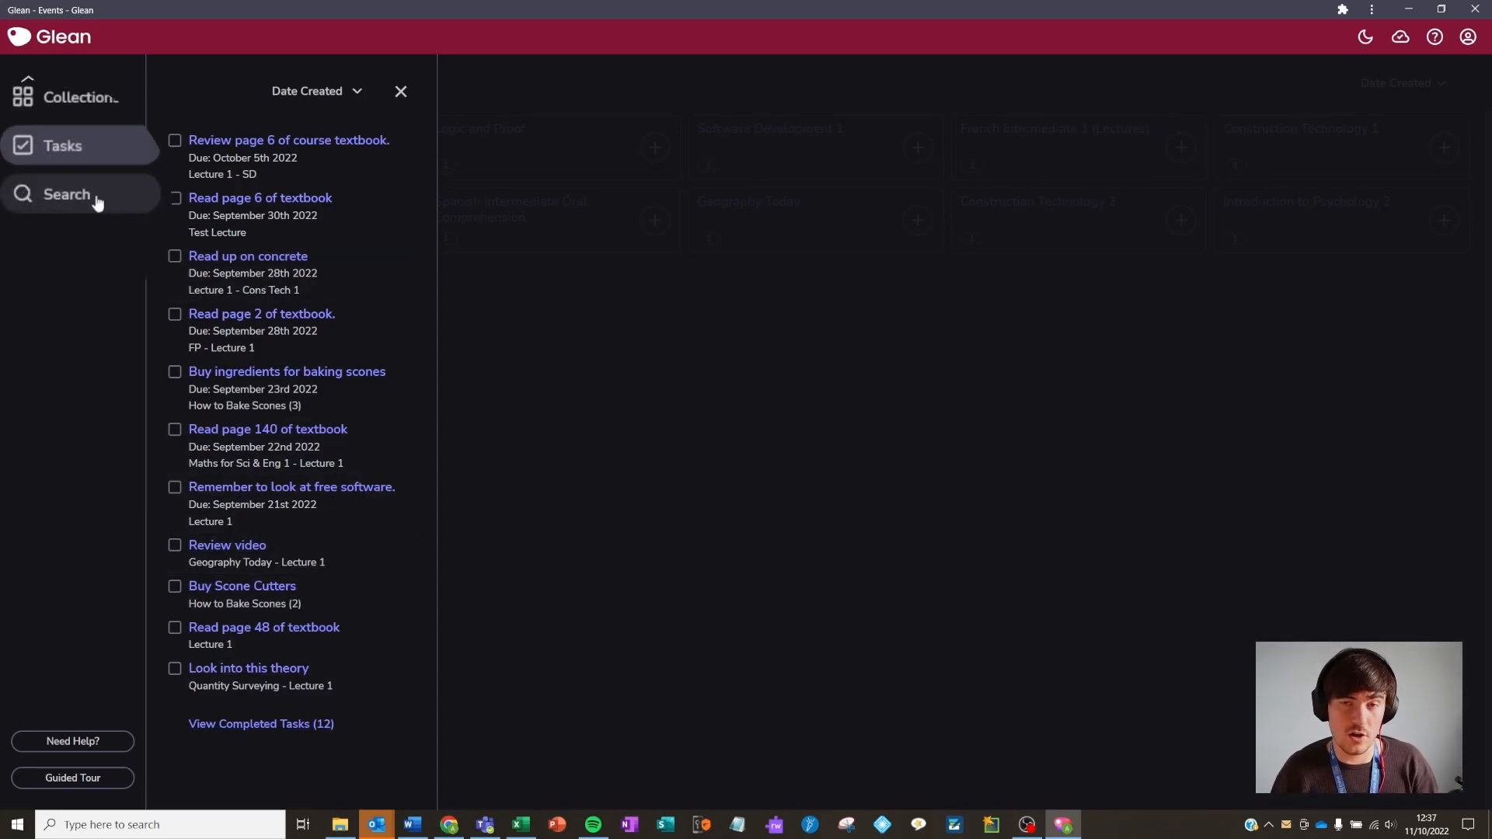
# - Search for 'unsalted butter' and open the How to Bake Scones matching passage
pyautogui.click(65, 194)
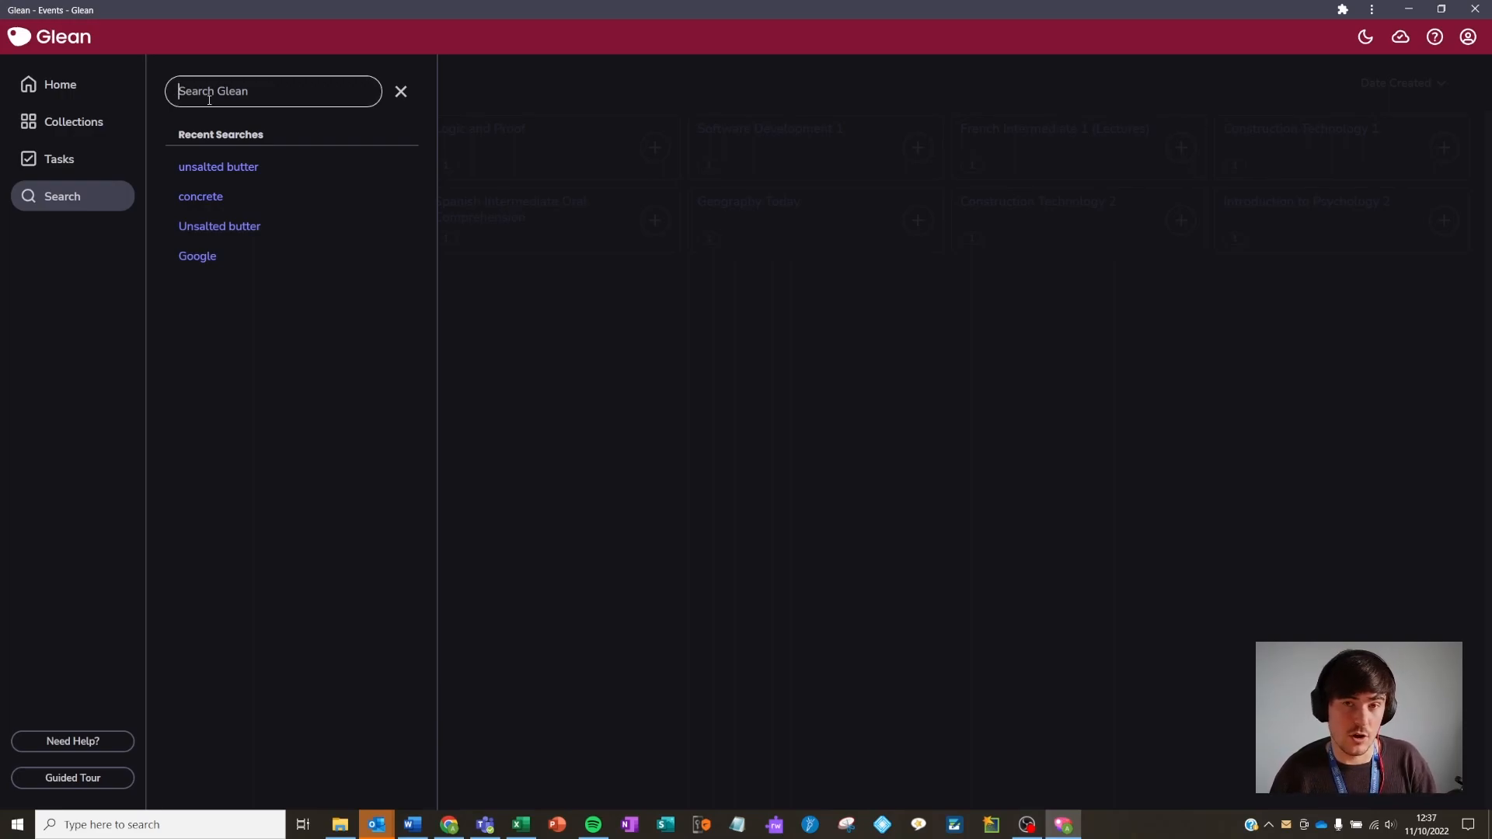
pyautogui.write('unsalted butter')
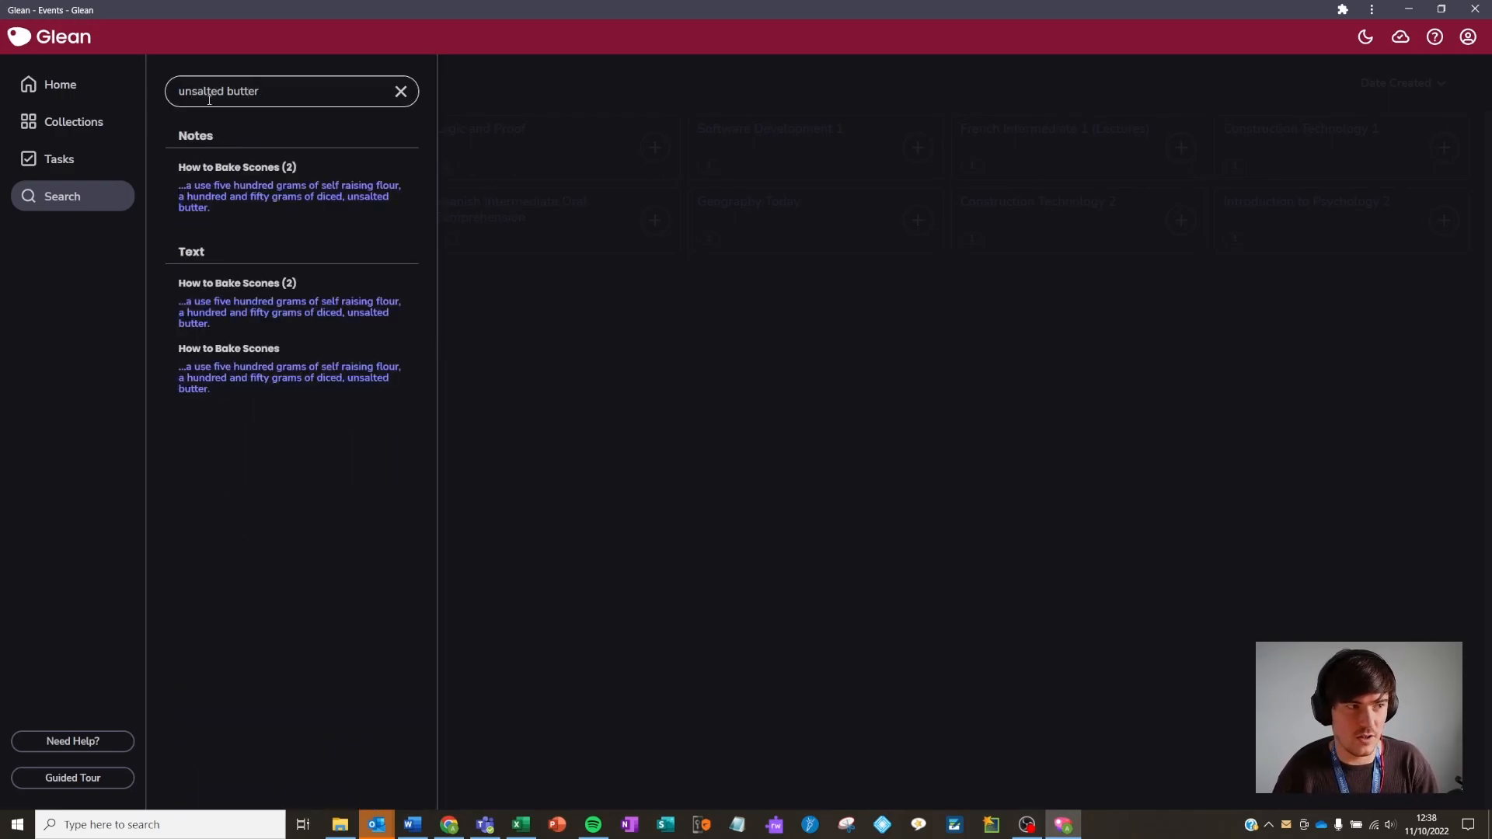
pyautogui.moveTo(288, 377)
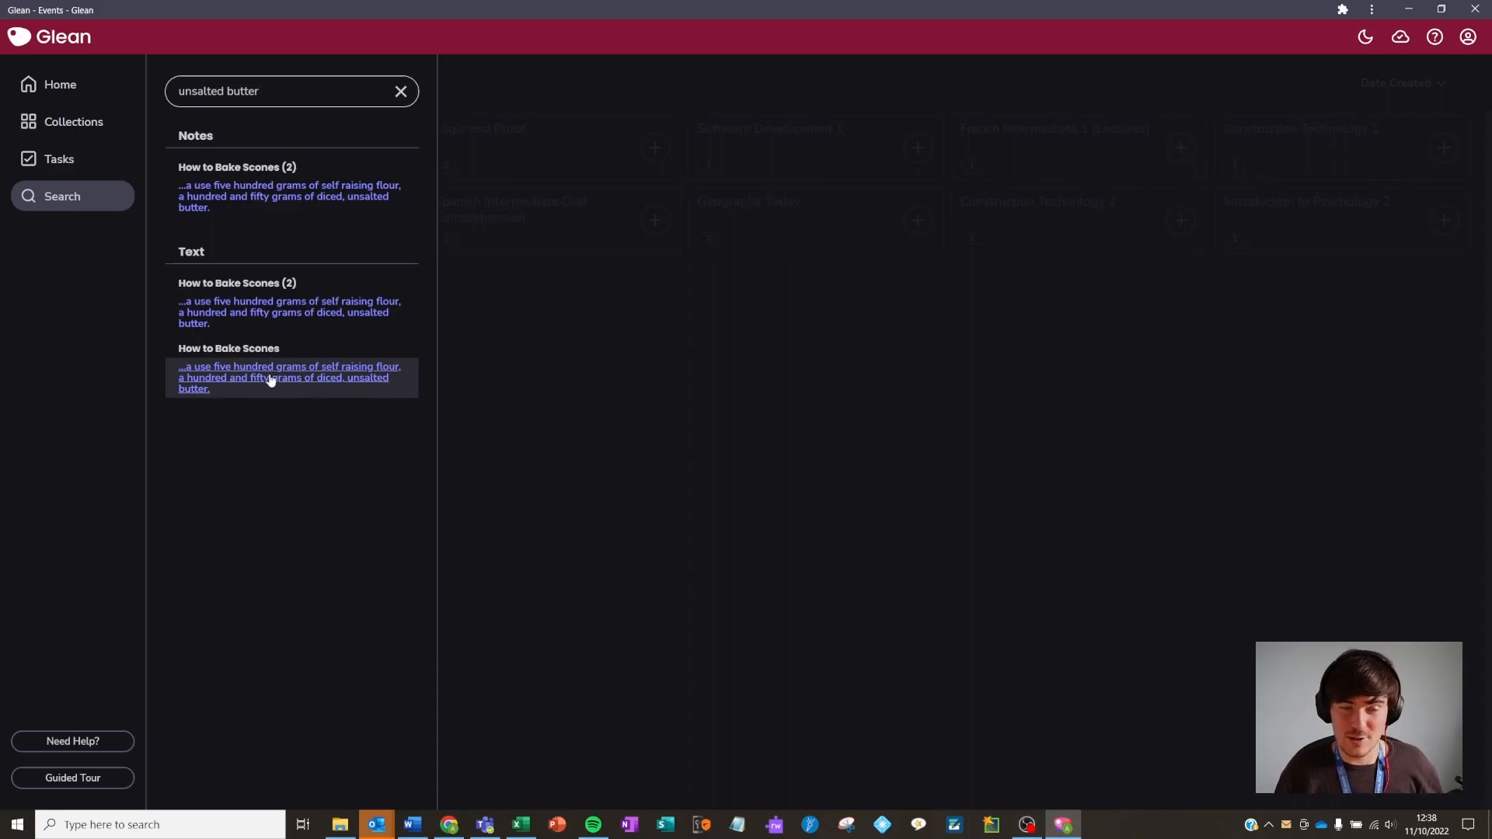
pyautogui.click(288, 377)
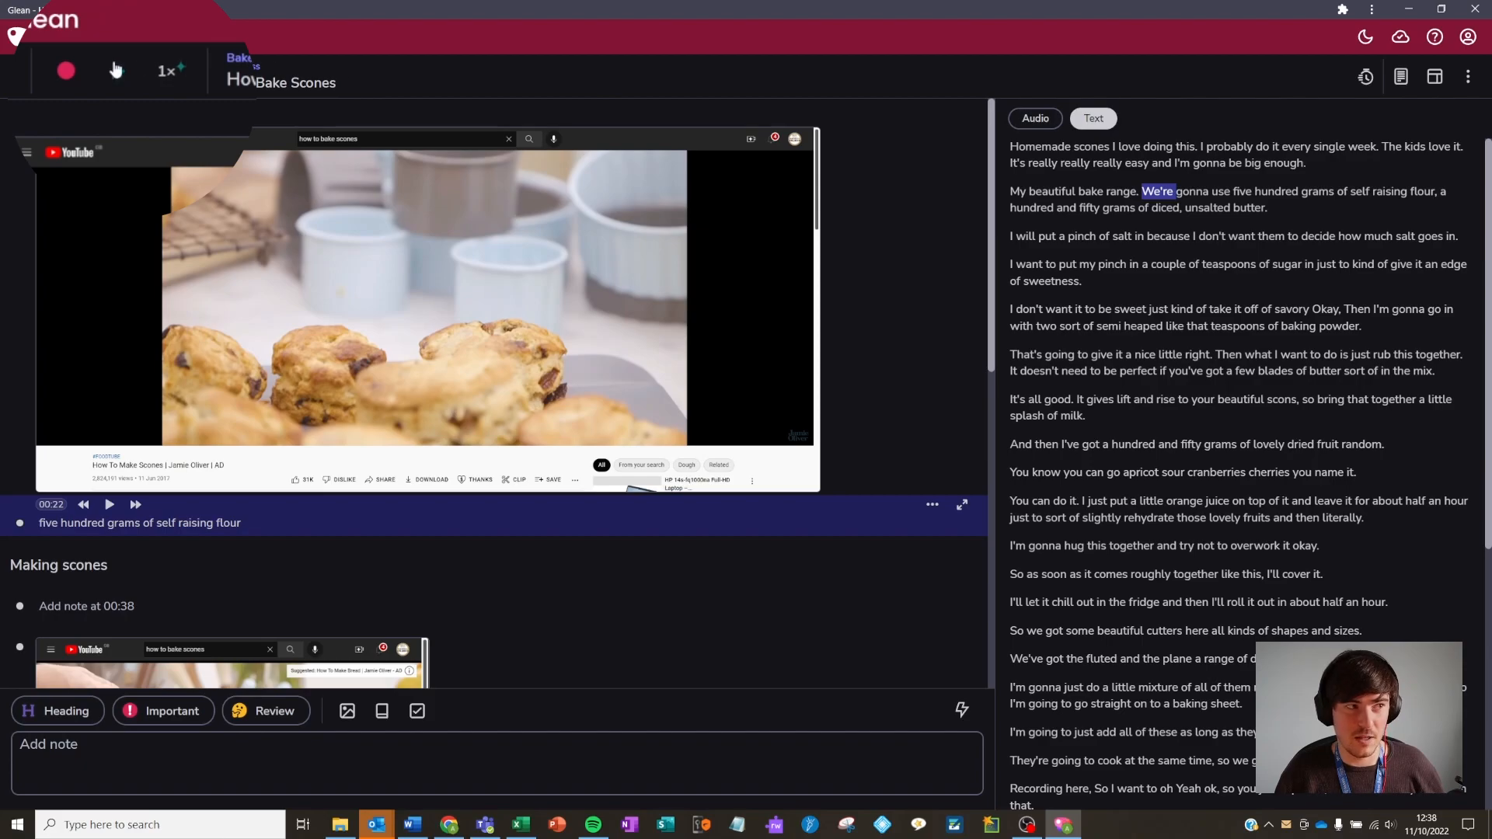
# - Play the How to Bake Scones recording, then pause it at 0:19
pyautogui.click(108, 71)
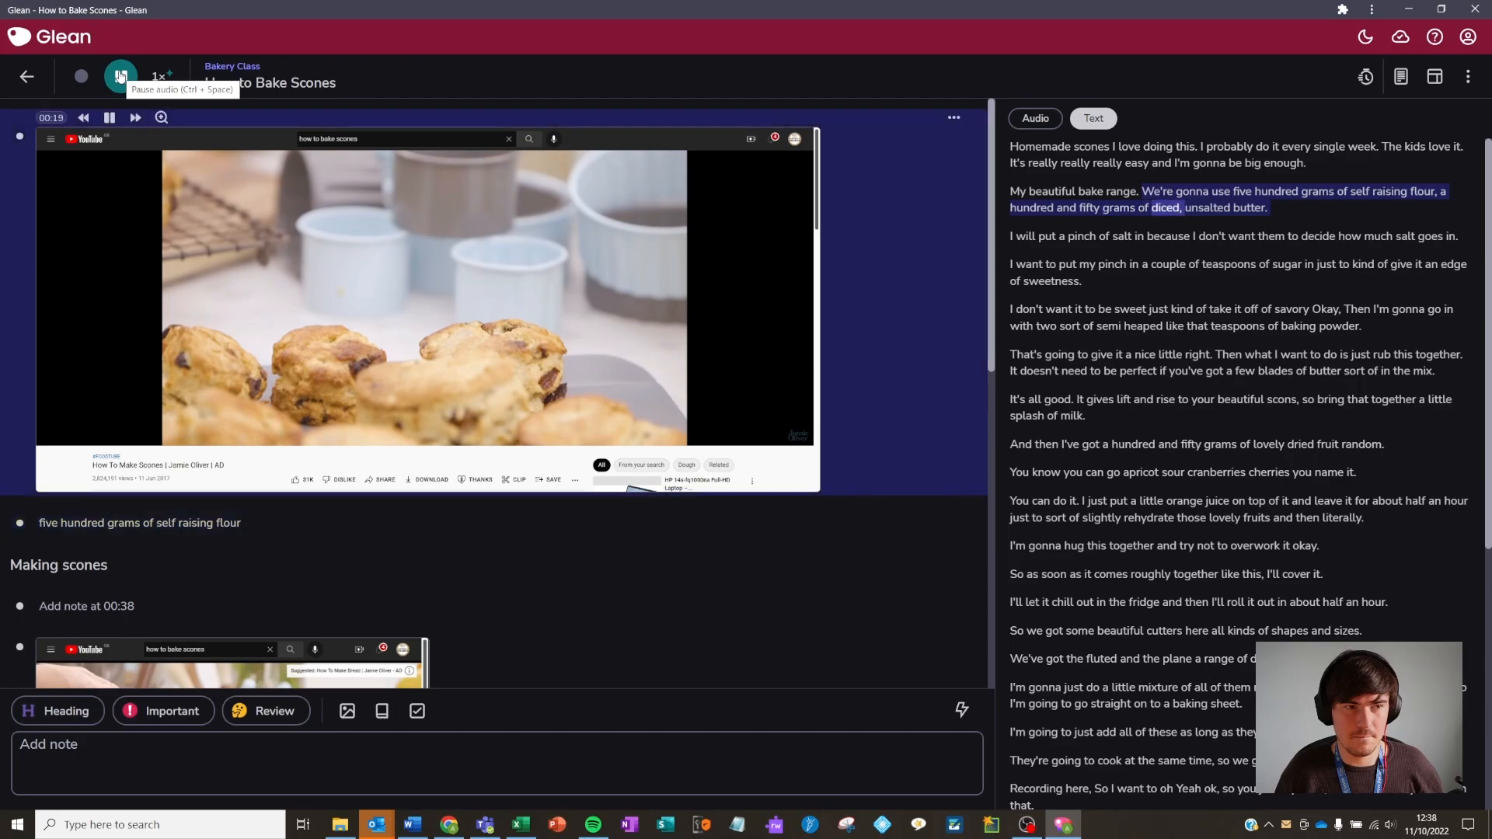
pyautogui.click(120, 76)
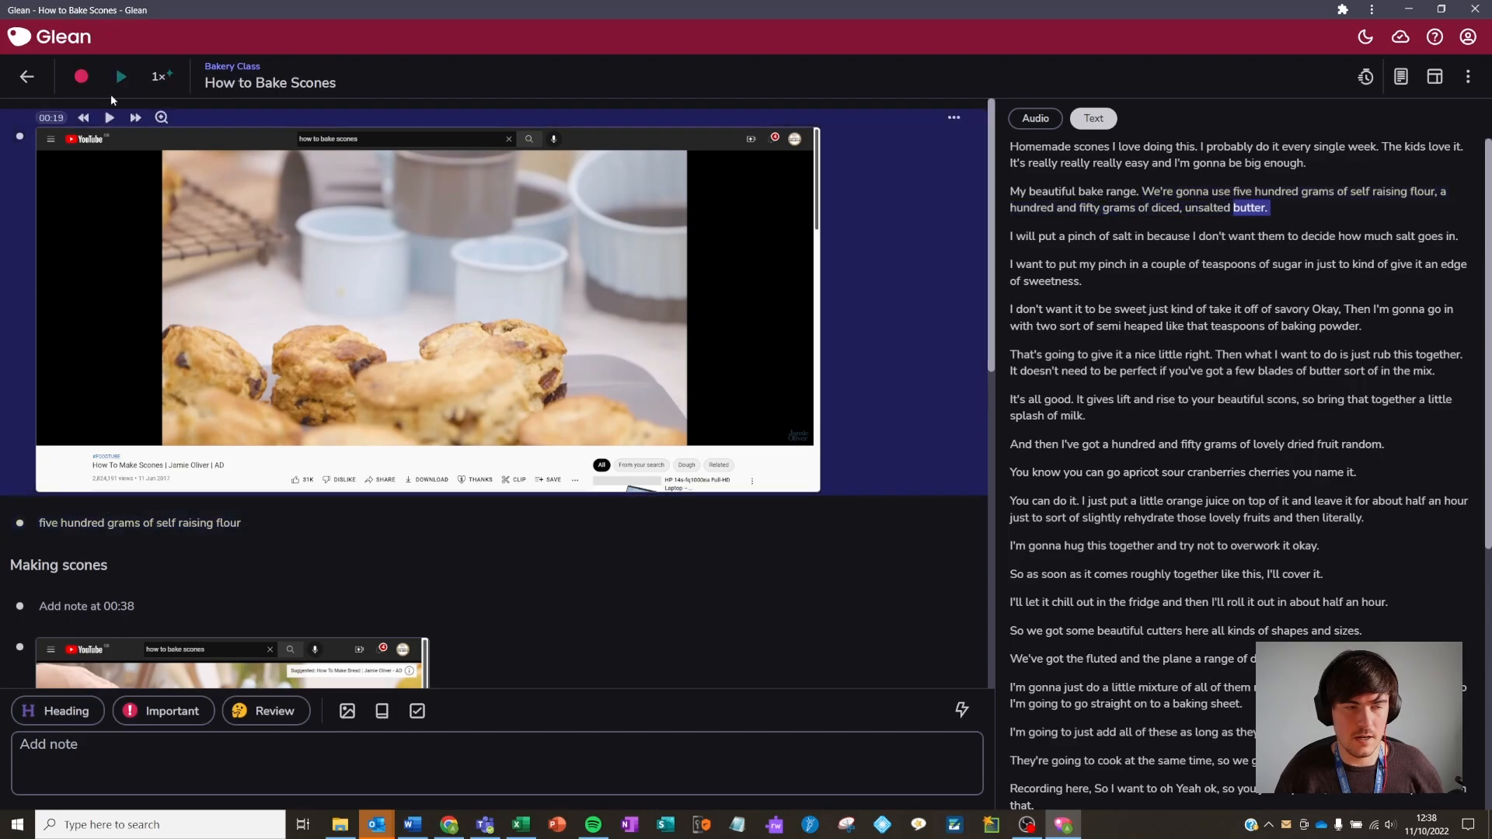